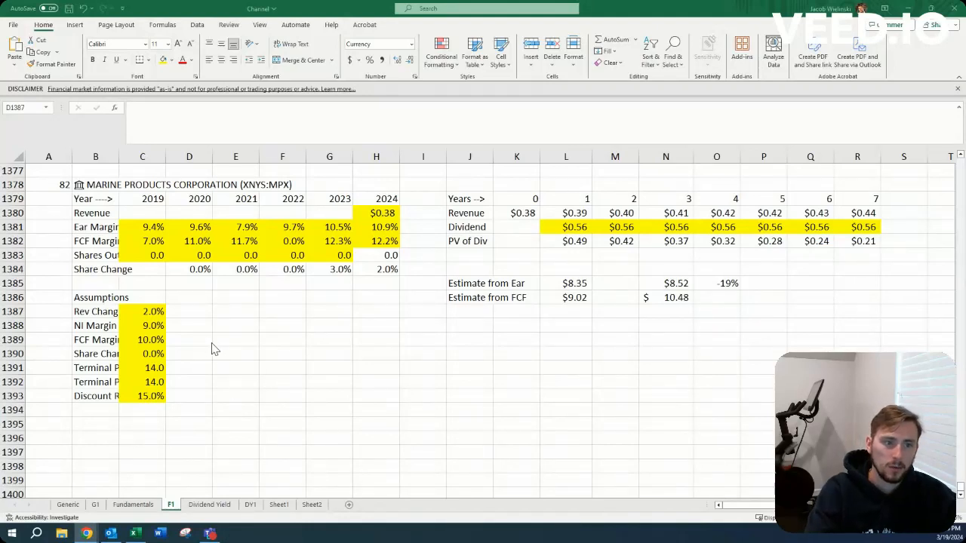
Step: Bring up the QuickFS page for Marine Products (MPX) and expand its business description
click(189, 311)
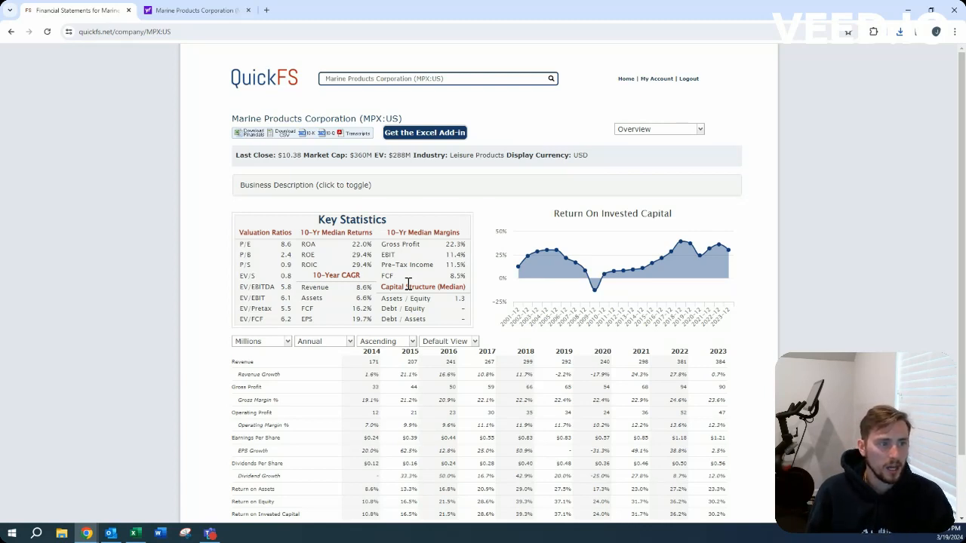
mouse_move(869, 135)
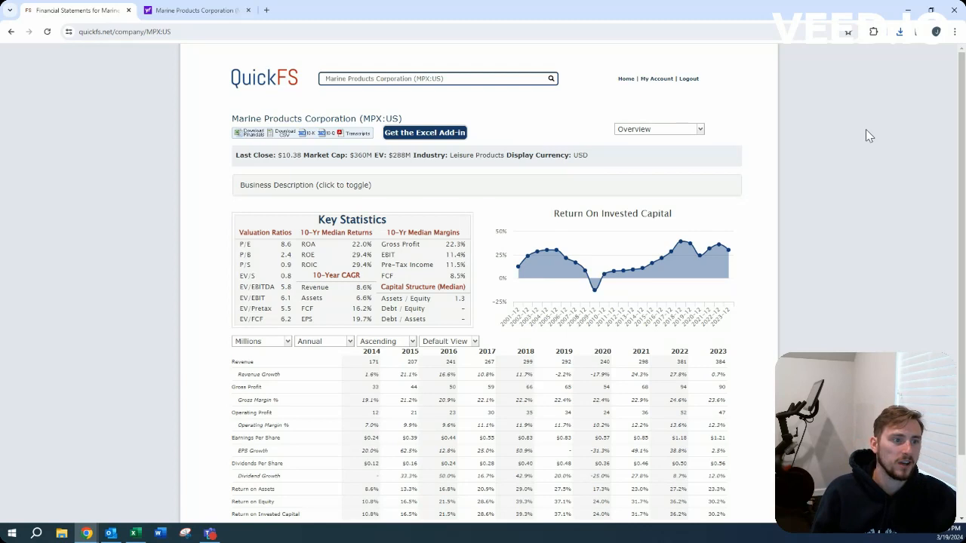
click(305, 184)
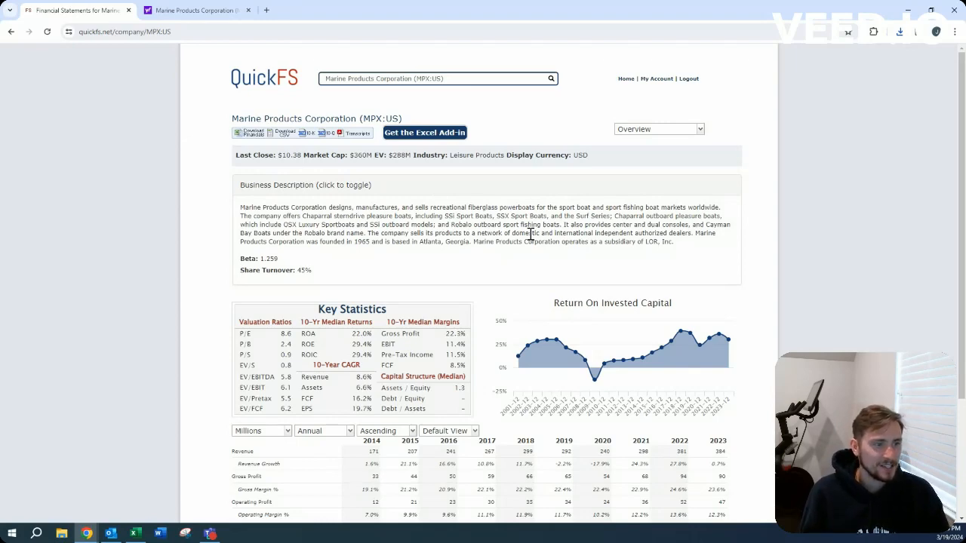
Step: Hide the MPX description, scroll the 2014–2023 summary, then toggle the description open and shut
click(305, 185)
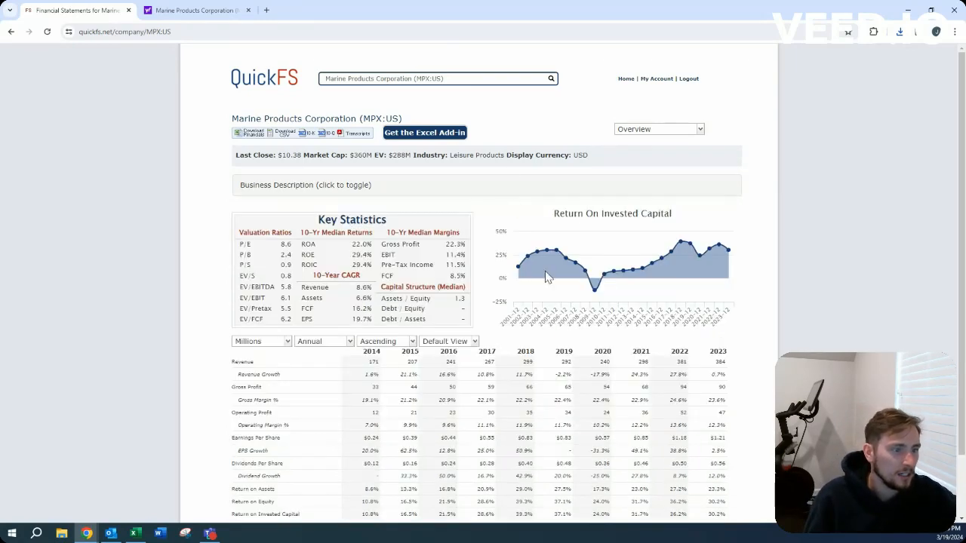
scroll(down, 3)
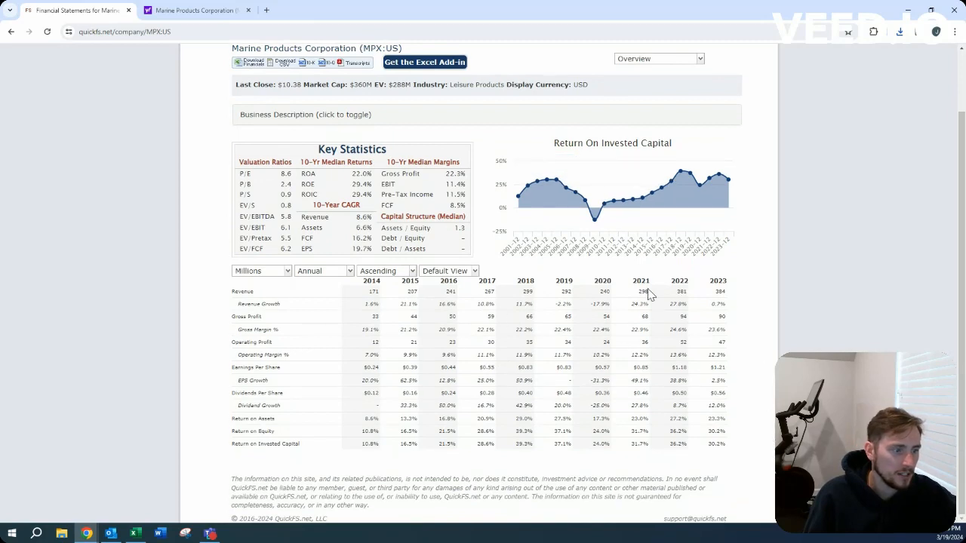
mouse_move(680, 340)
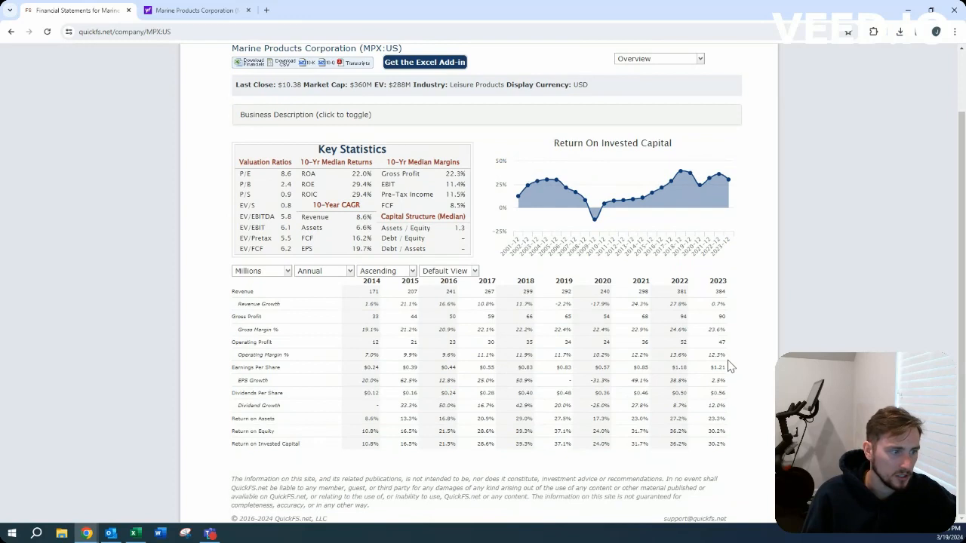
mouse_move(709, 315)
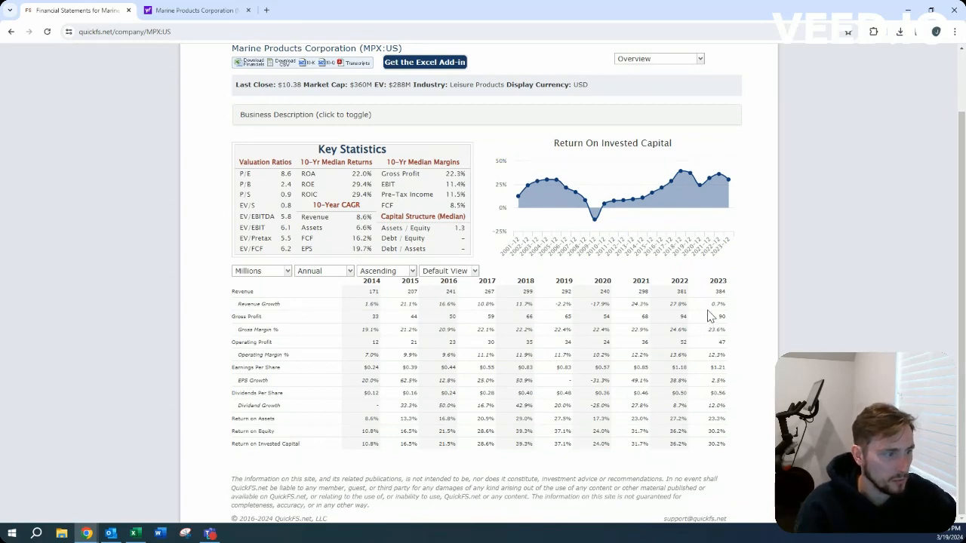
mouse_move(666, 367)
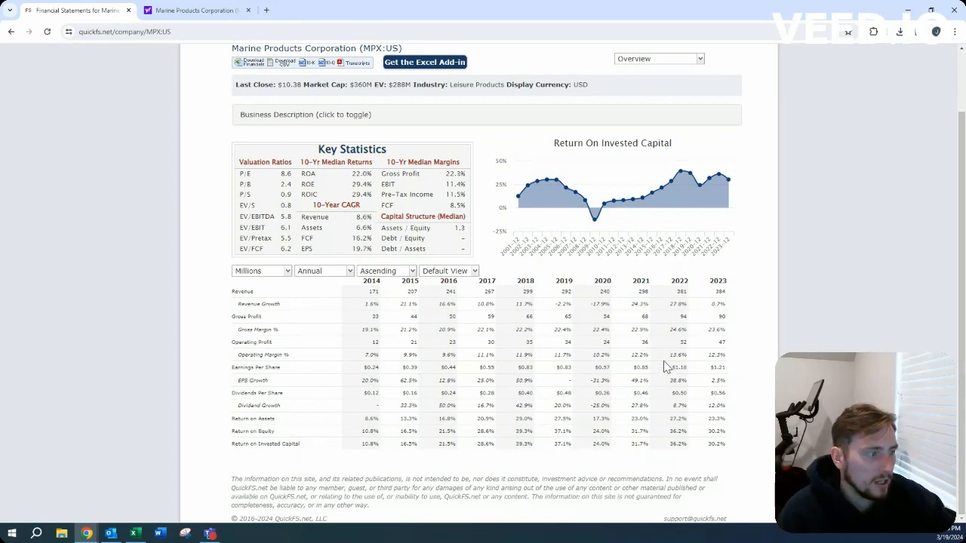
click(305, 114)
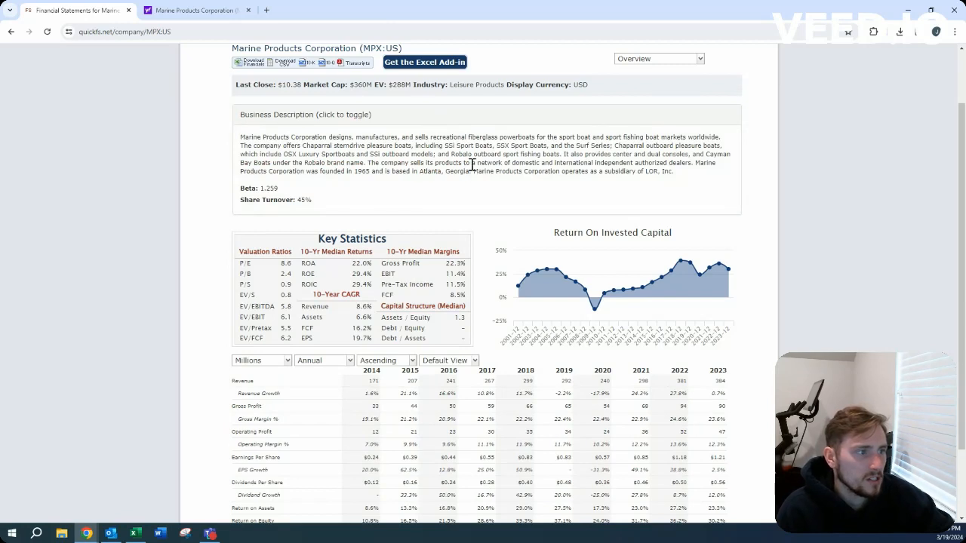
mouse_move(475, 121)
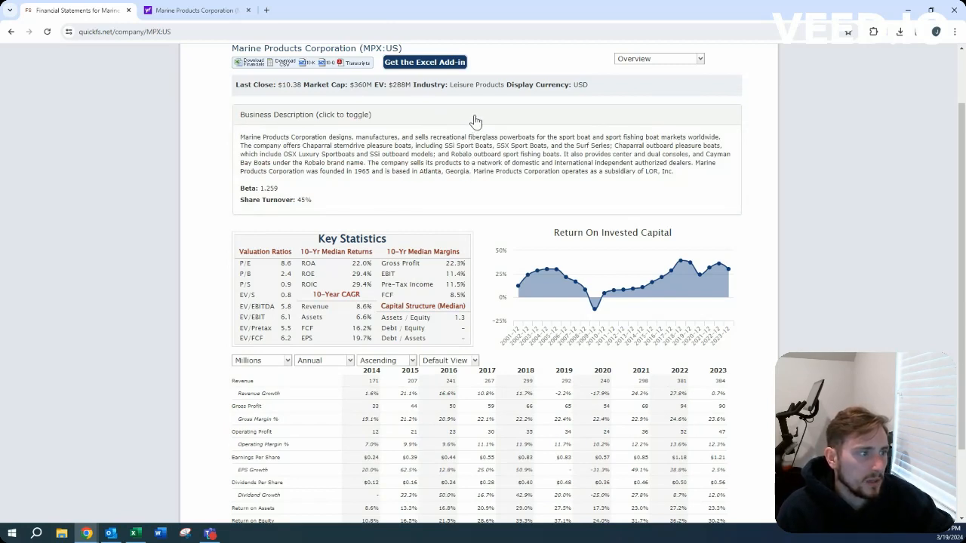
mouse_move(588, 169)
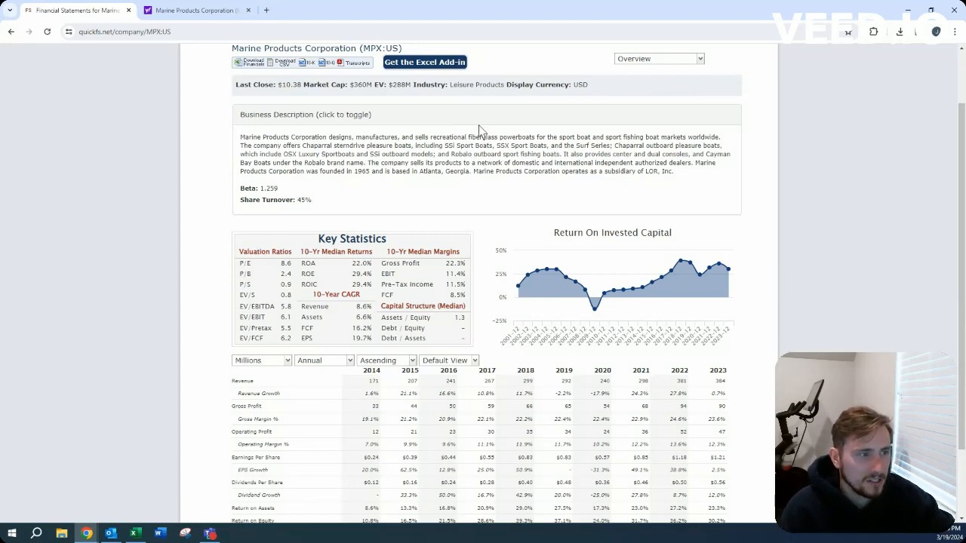
click(305, 114)
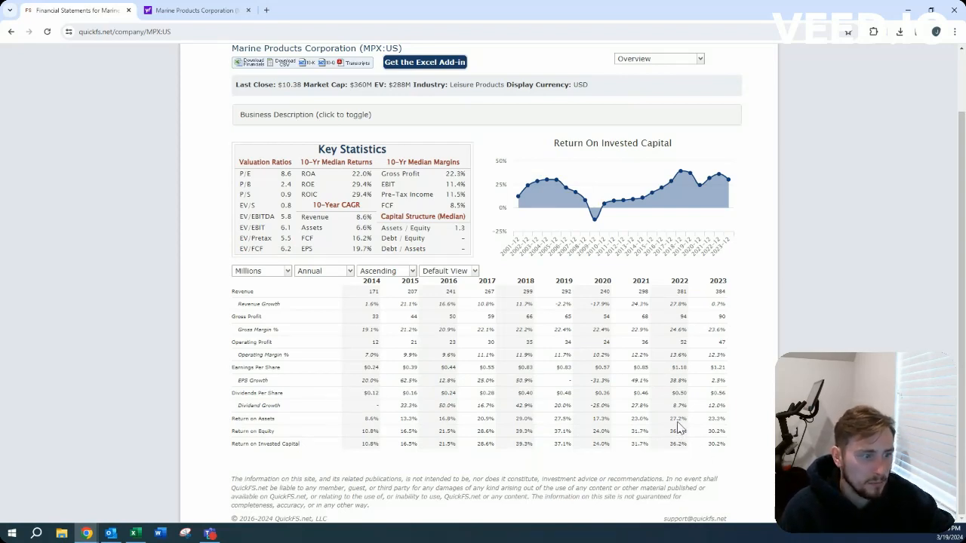
mouse_move(615, 381)
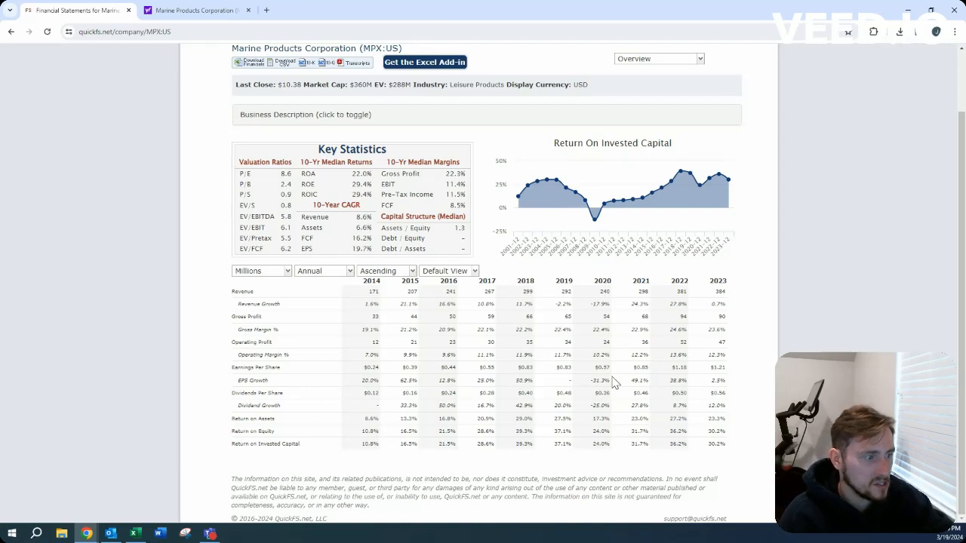
mouse_move(385, 378)
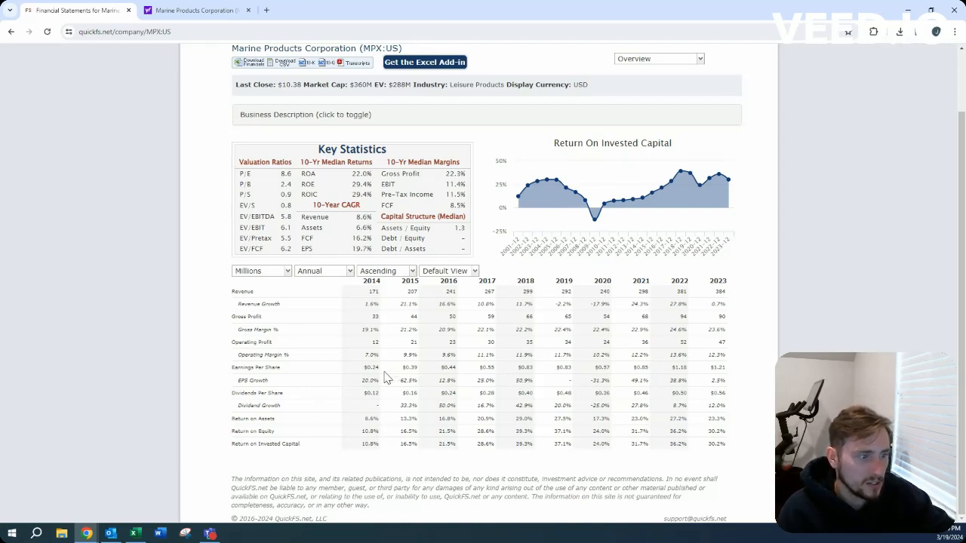
mouse_move(547, 361)
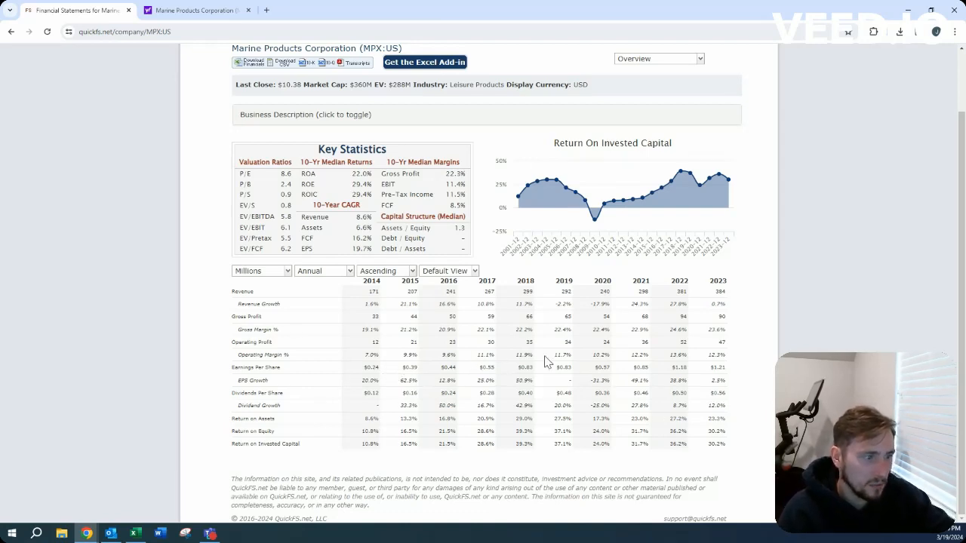
mouse_move(480, 381)
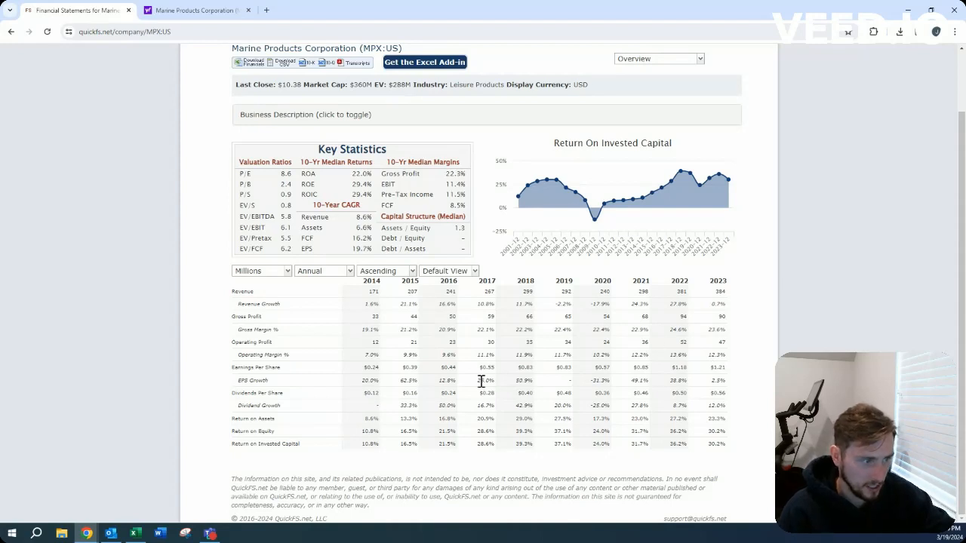
mouse_move(724, 179)
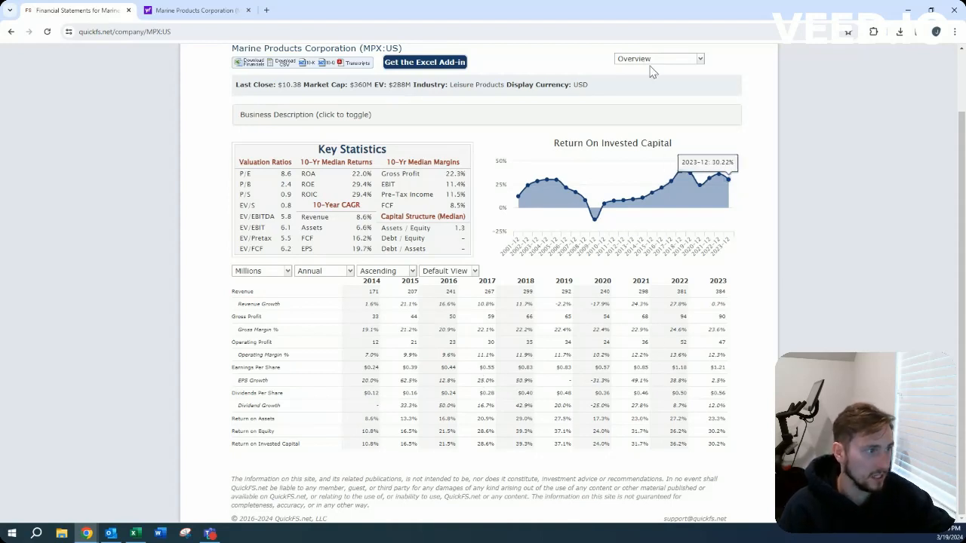
Step: Display MPX's annual 2013–2023 balance sheet and reopen the statement list
click(658, 58)
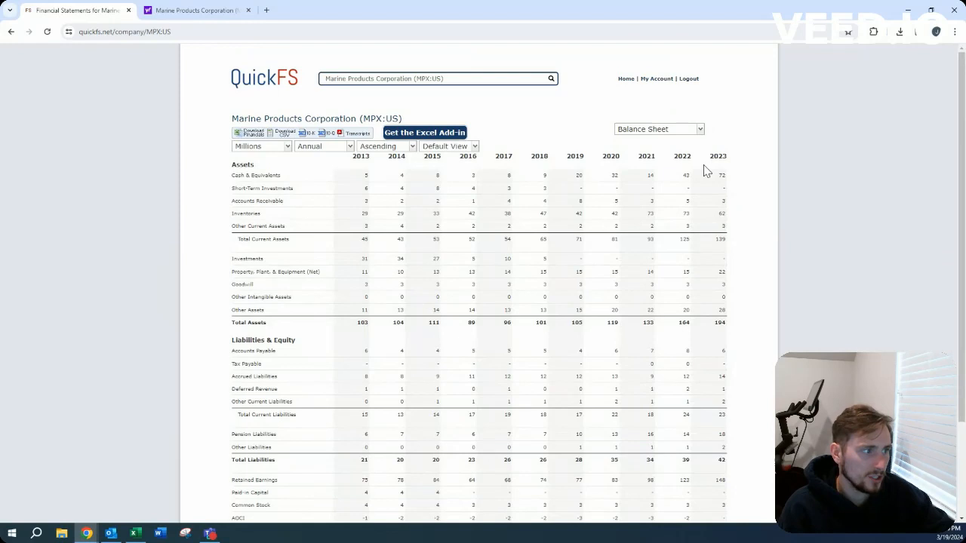
mouse_move(745, 183)
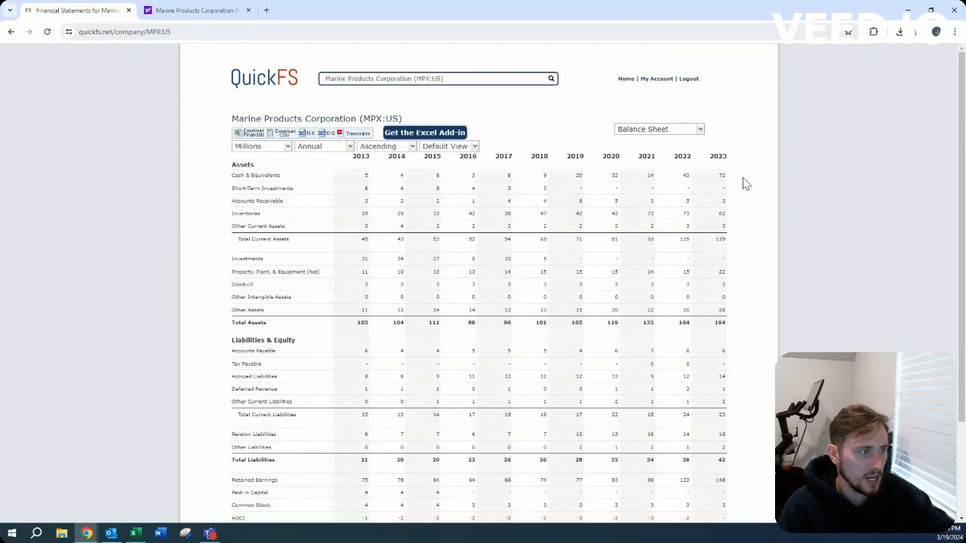
mouse_move(713, 200)
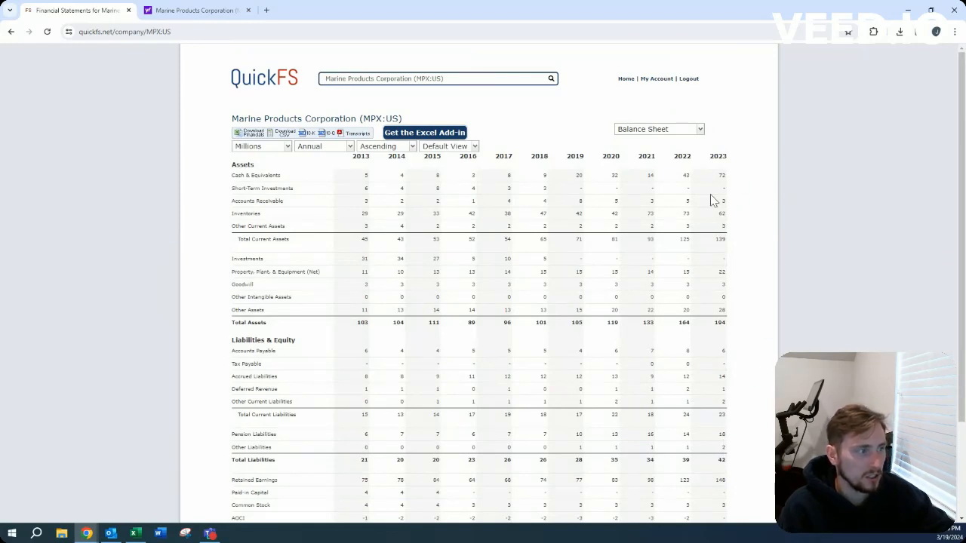
click(656, 128)
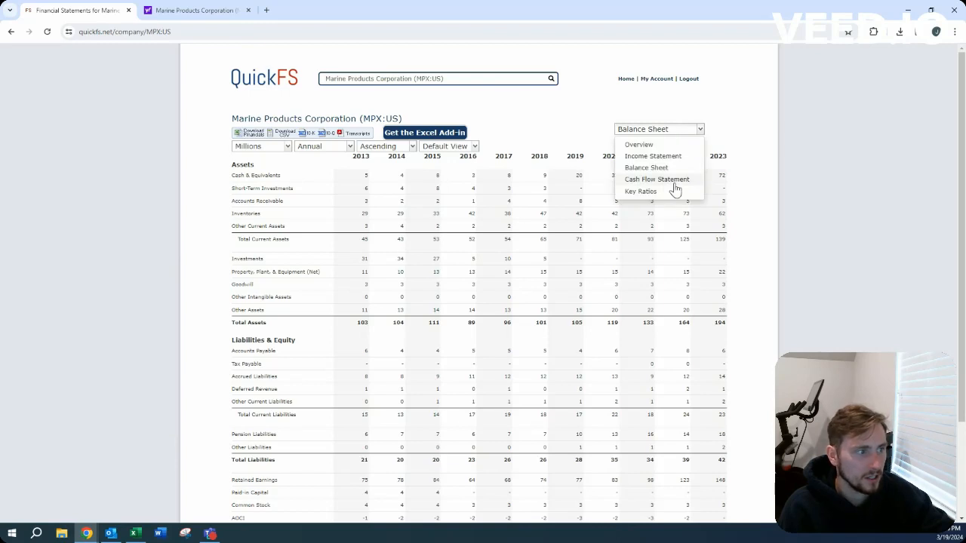
Step: Flip between Overview and Cash Flow Statement, ending on MPX's 2014–2023 and TTM cash flows
click(657, 179)
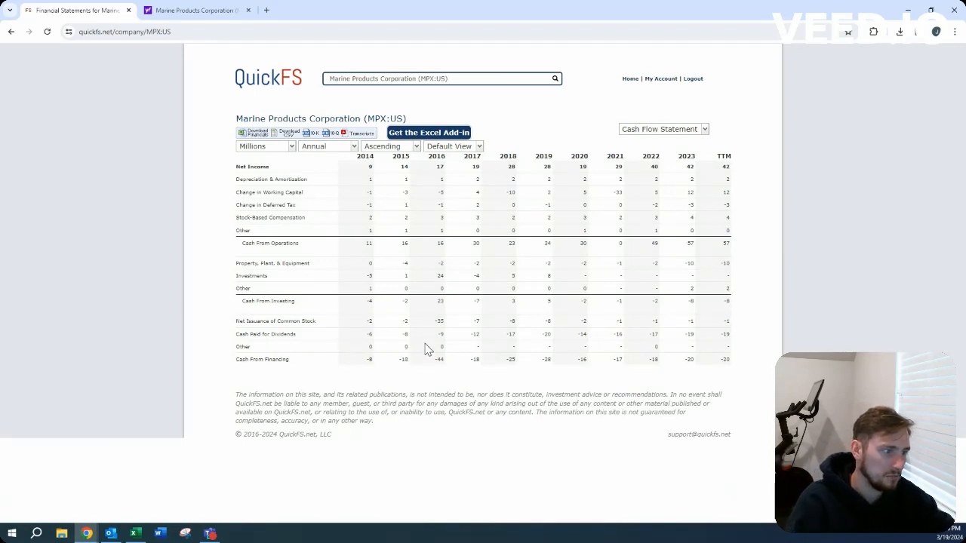
mouse_move(676, 119)
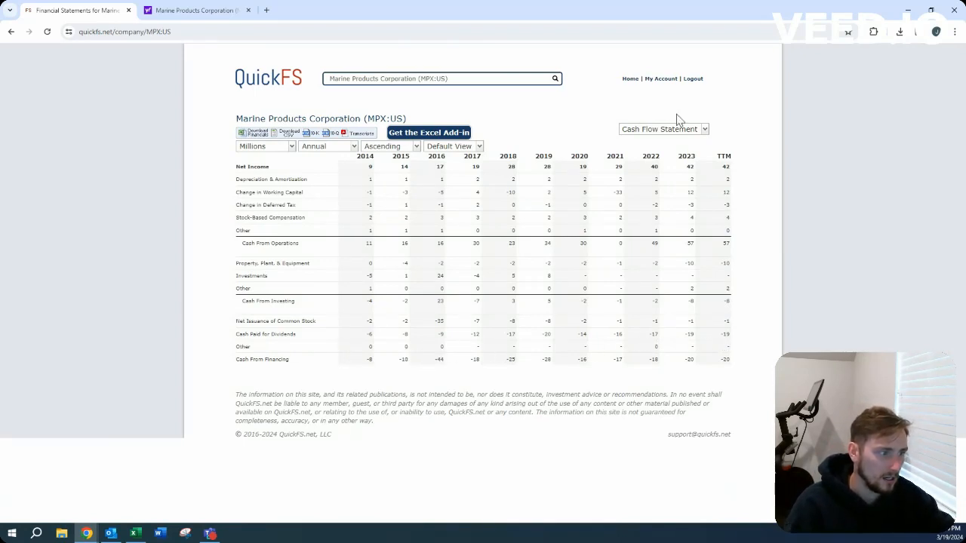
click(662, 128)
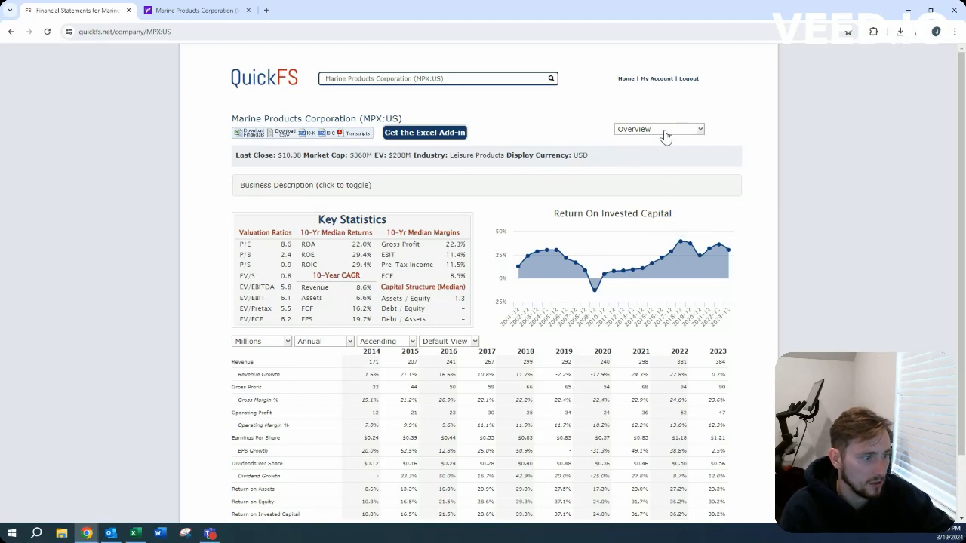
click(658, 128)
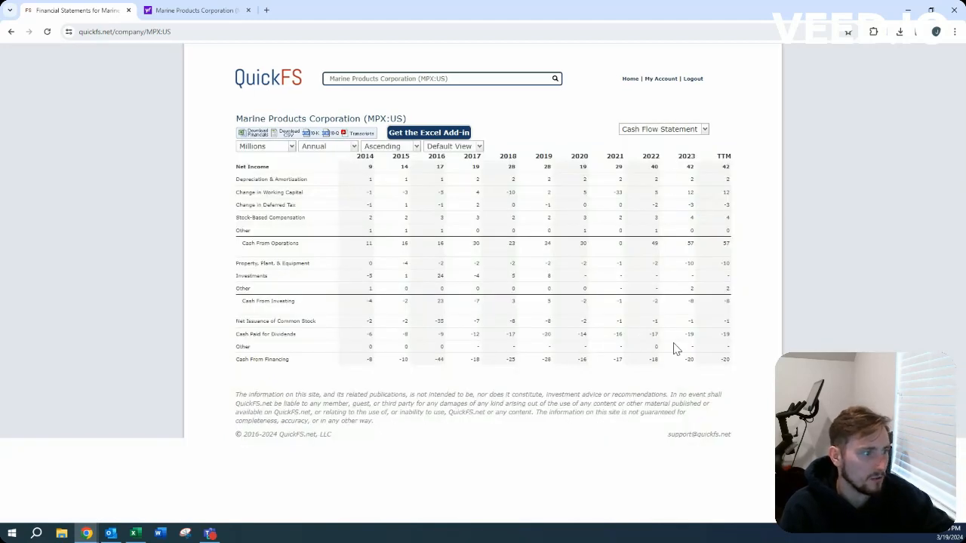
mouse_move(726, 321)
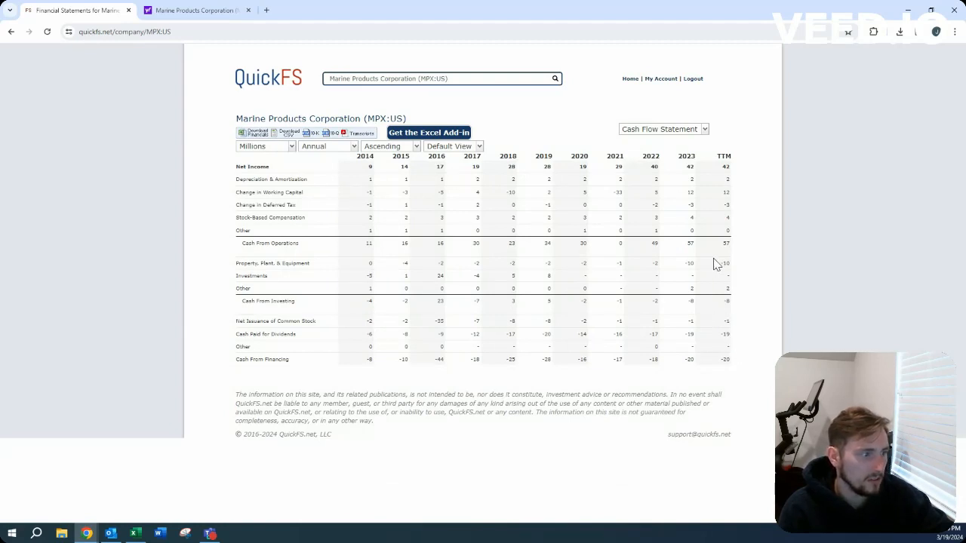
mouse_move(545, 258)
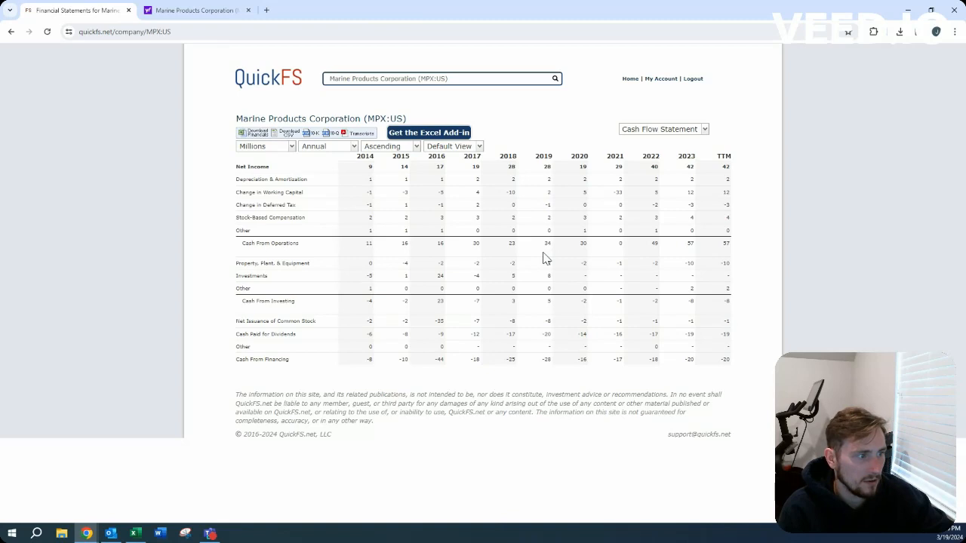
mouse_move(722, 286)
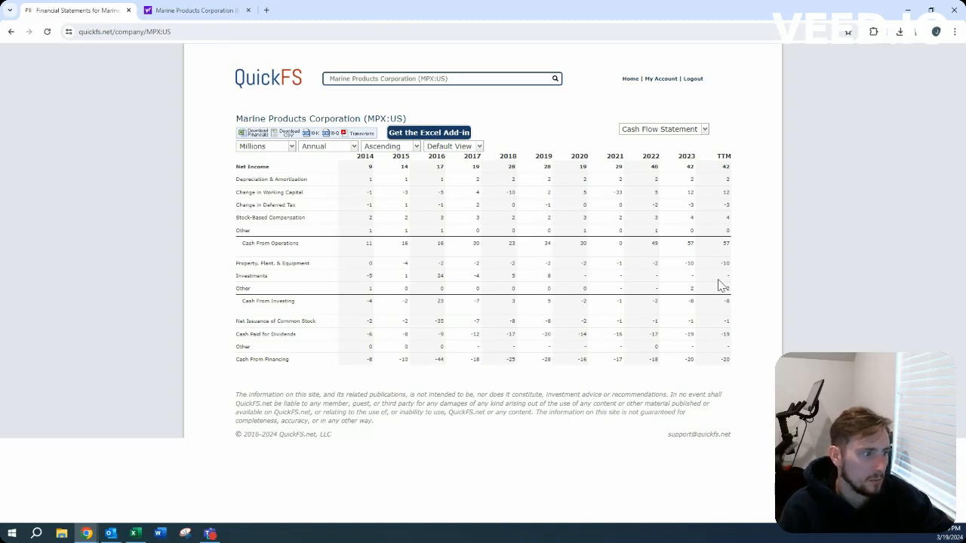
mouse_move(718, 275)
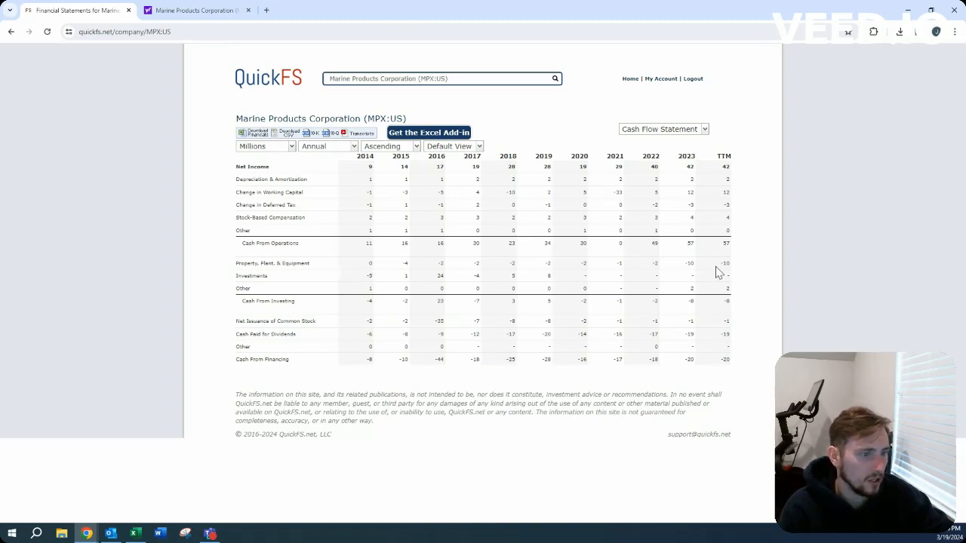
mouse_move(619, 253)
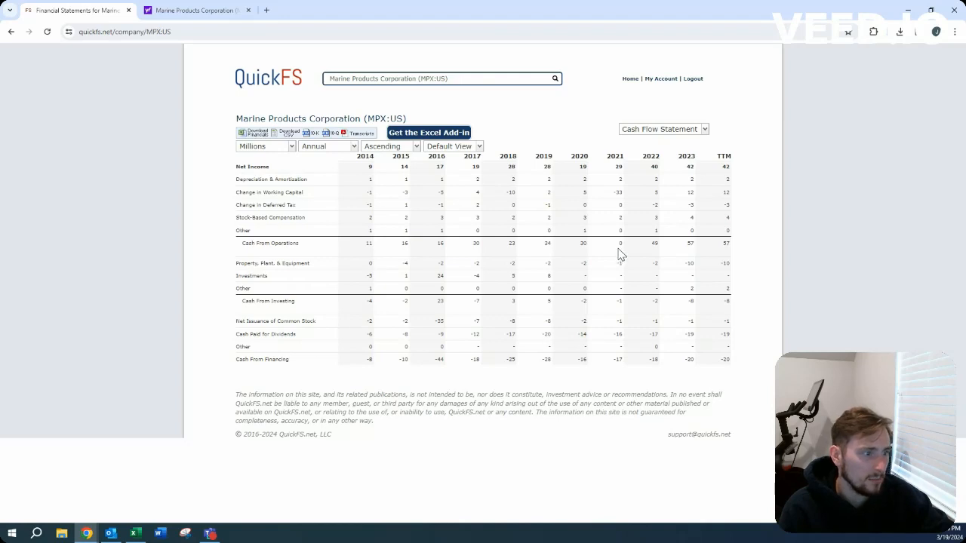
mouse_move(689, 138)
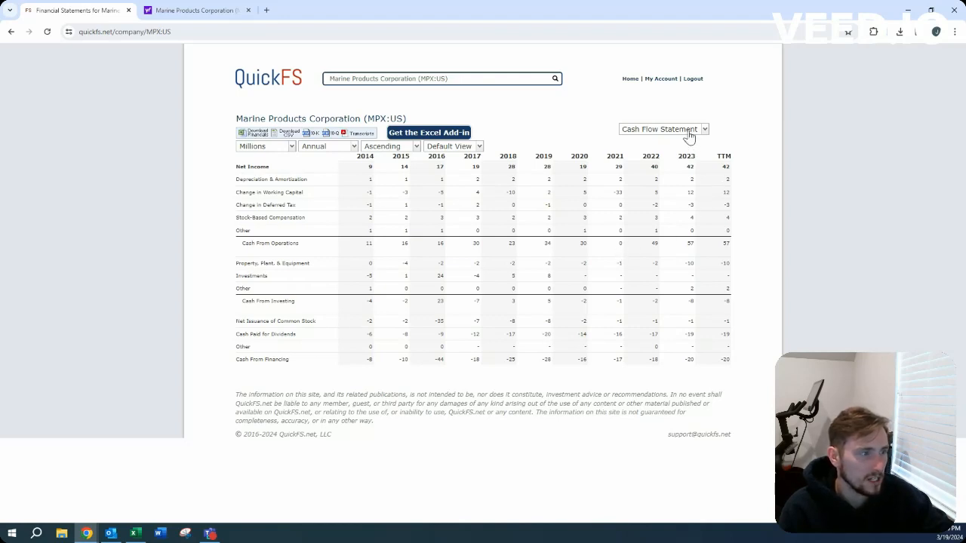
click(661, 128)
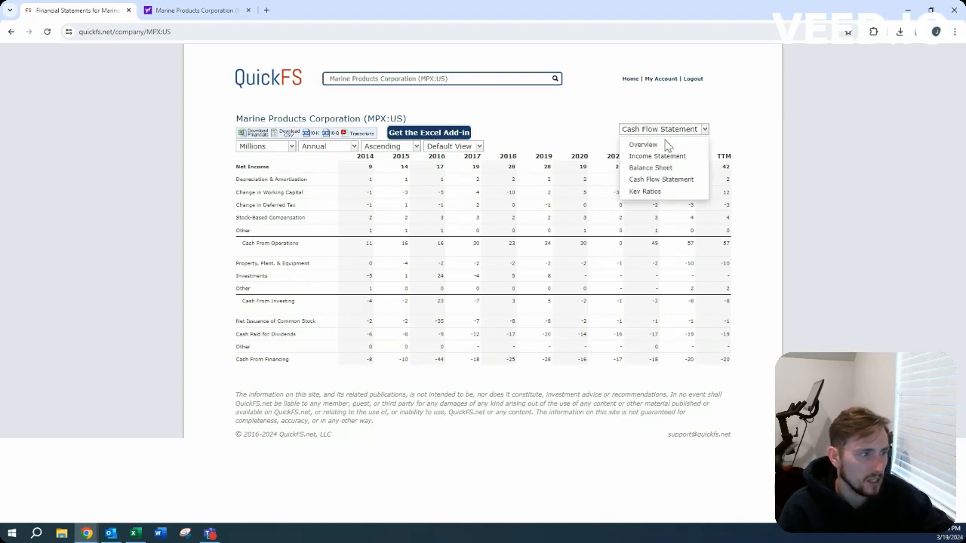
click(642, 144)
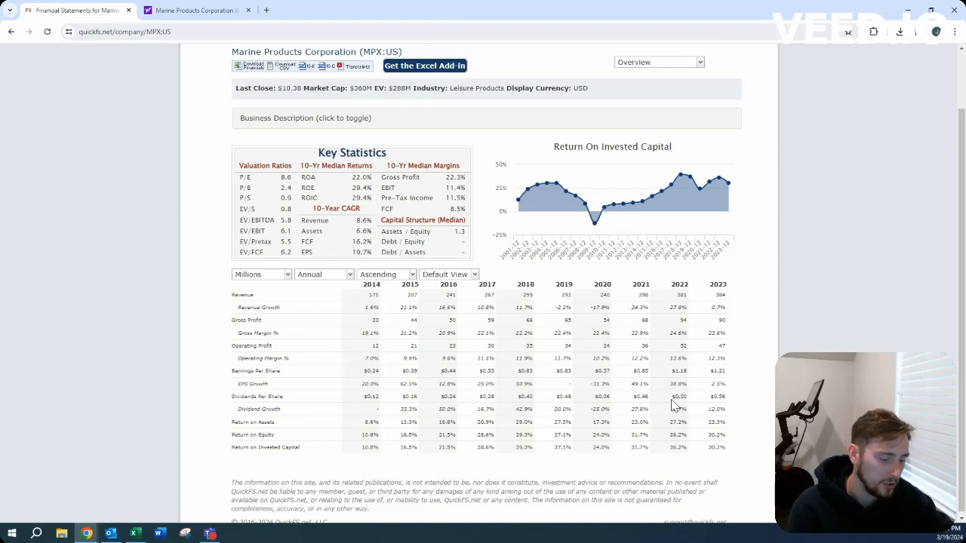
mouse_move(672, 406)
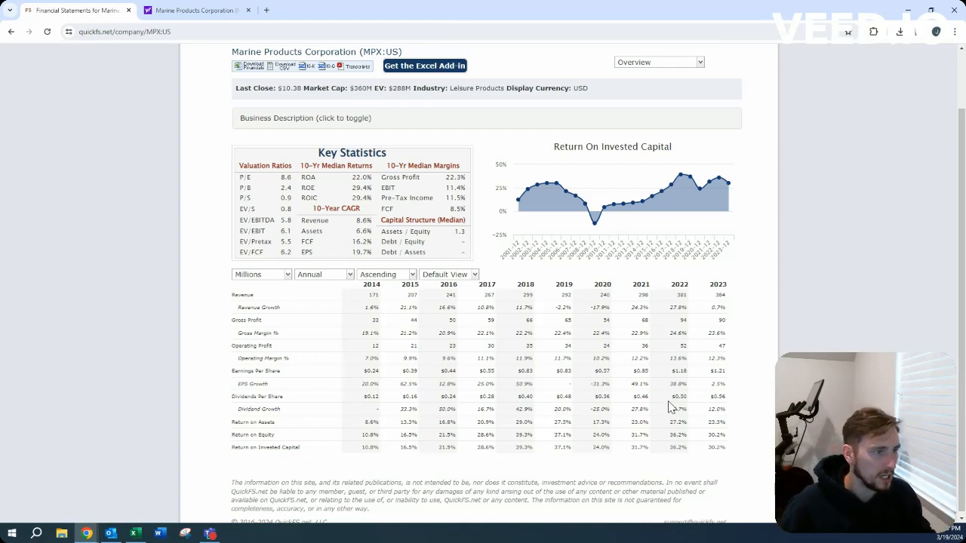
mouse_move(698, 184)
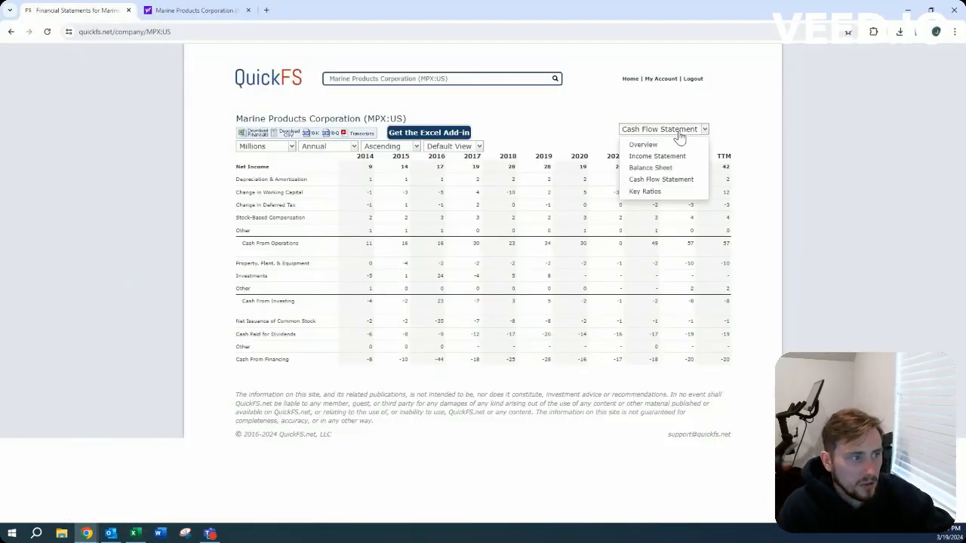
Step: Review MPX yearly revenue on the Overview, recheck the cash flow statement, then return to Excel
click(642, 144)
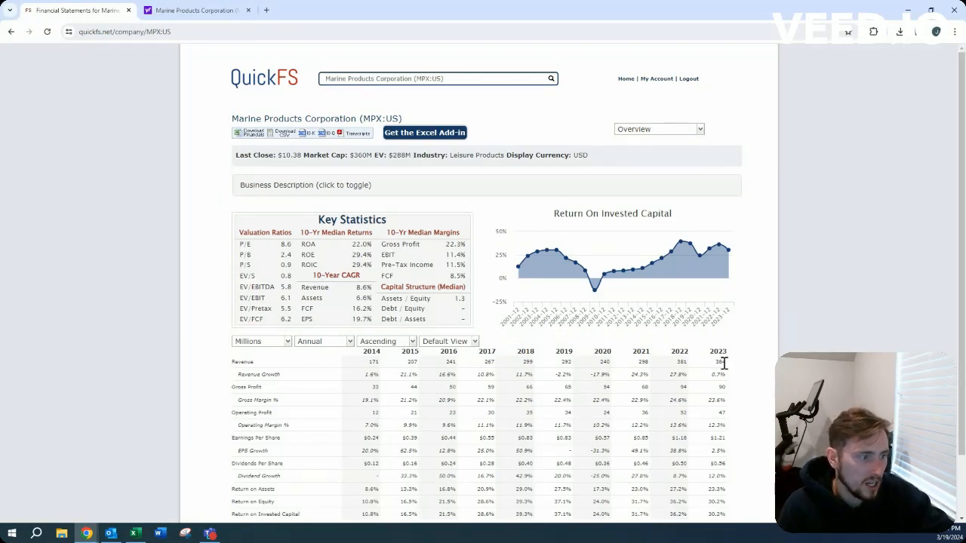
mouse_move(683, 370)
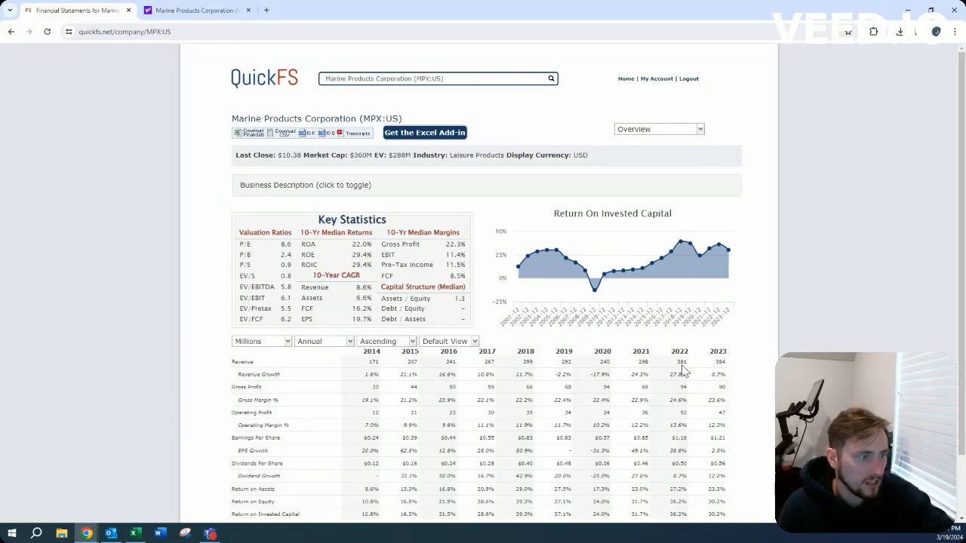
mouse_move(728, 385)
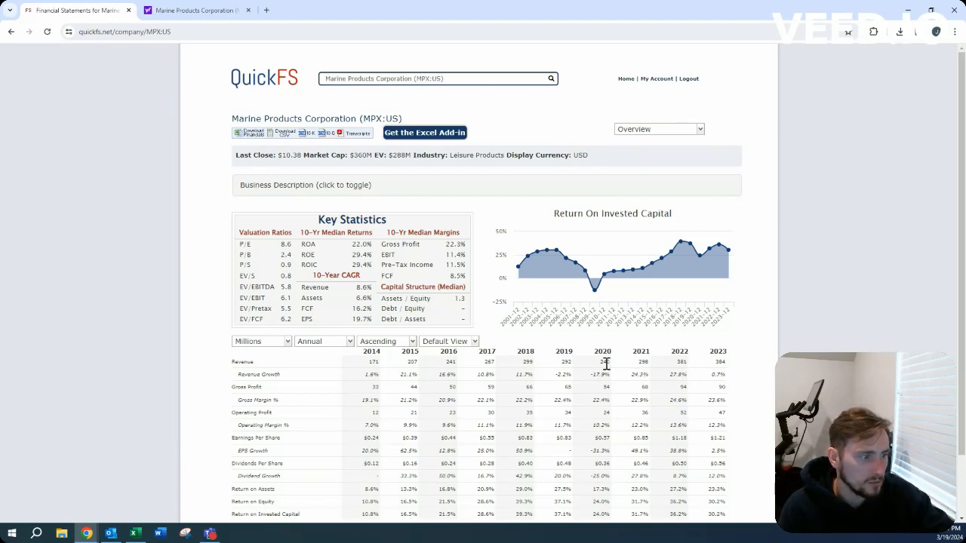
mouse_move(724, 362)
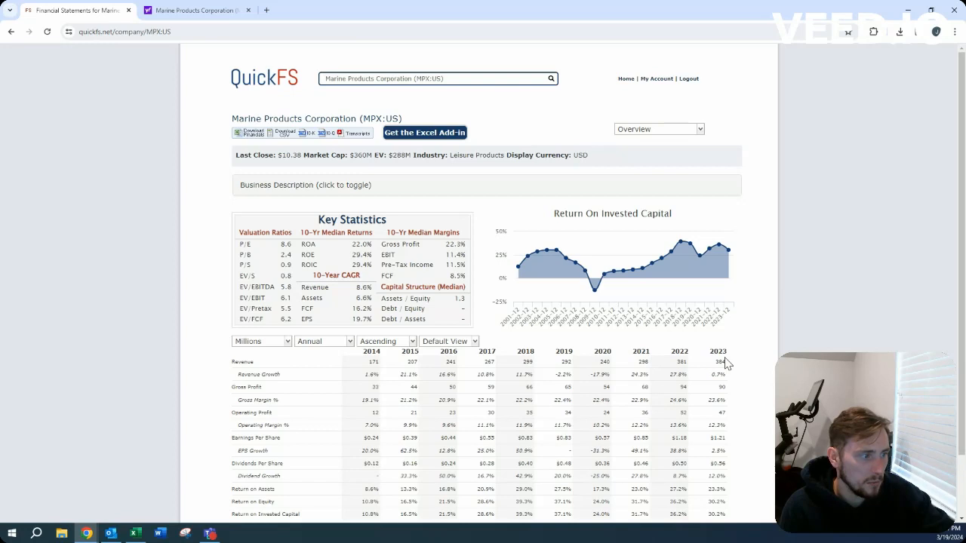
mouse_move(565, 372)
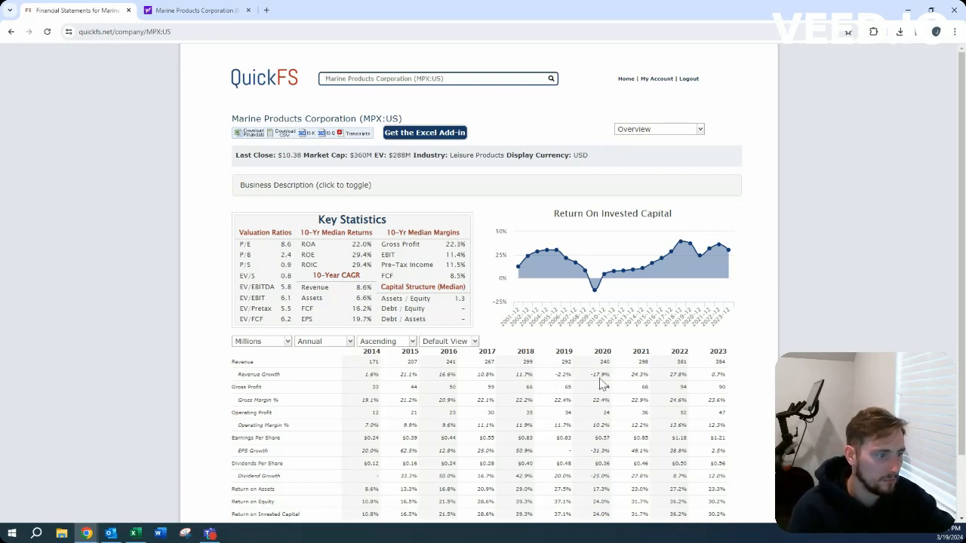
click(657, 129)
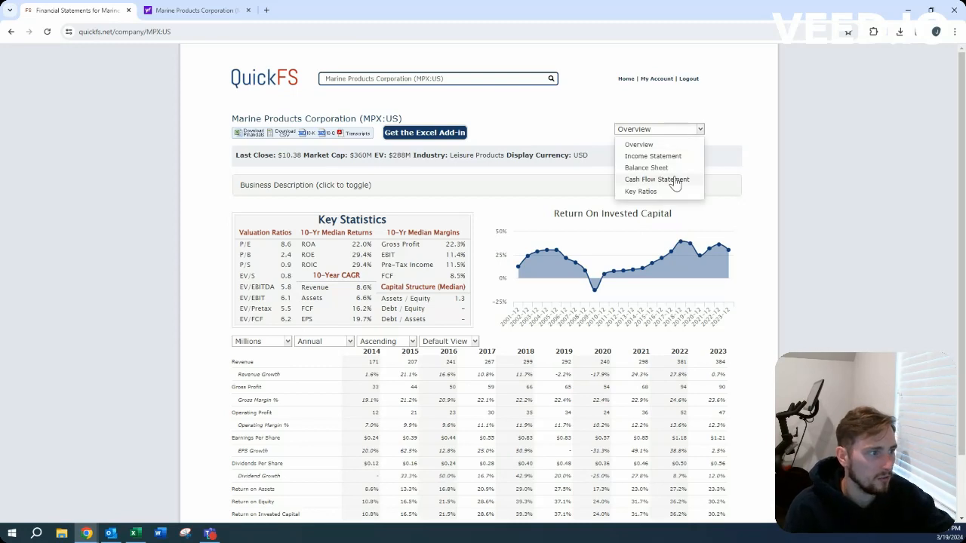
click(656, 179)
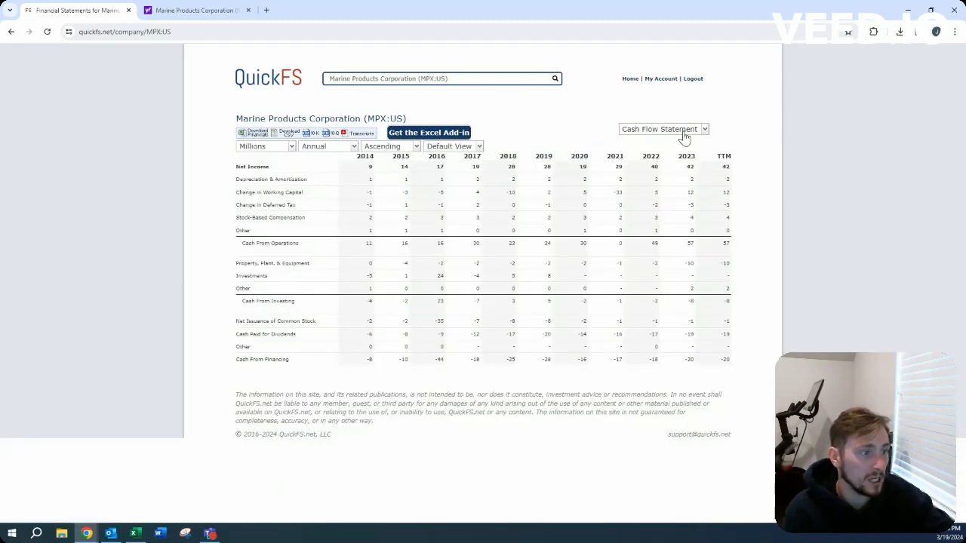
click(663, 128)
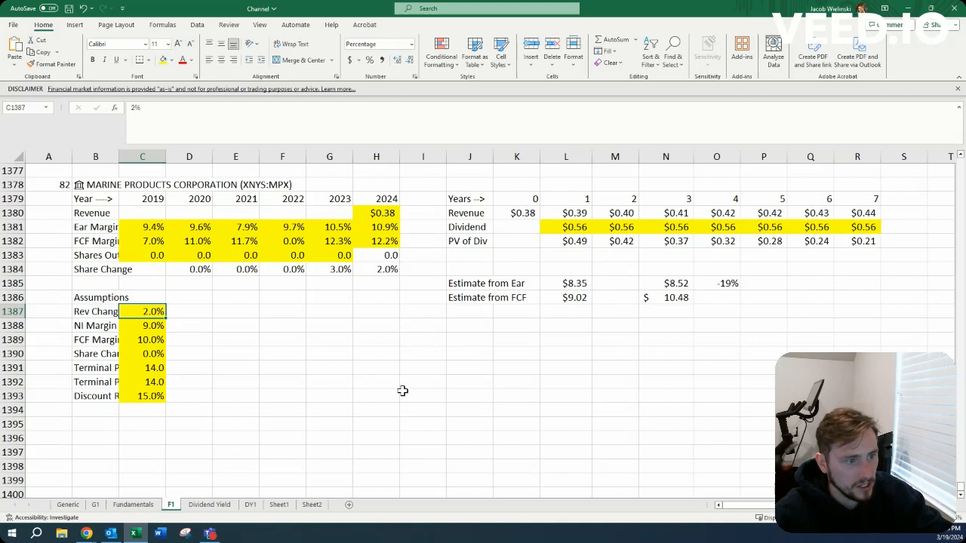
Step: Inspect the 2019 FCF margin and 9.0% NI Margin assumption cells, then return to QuickFS
click(142, 326)
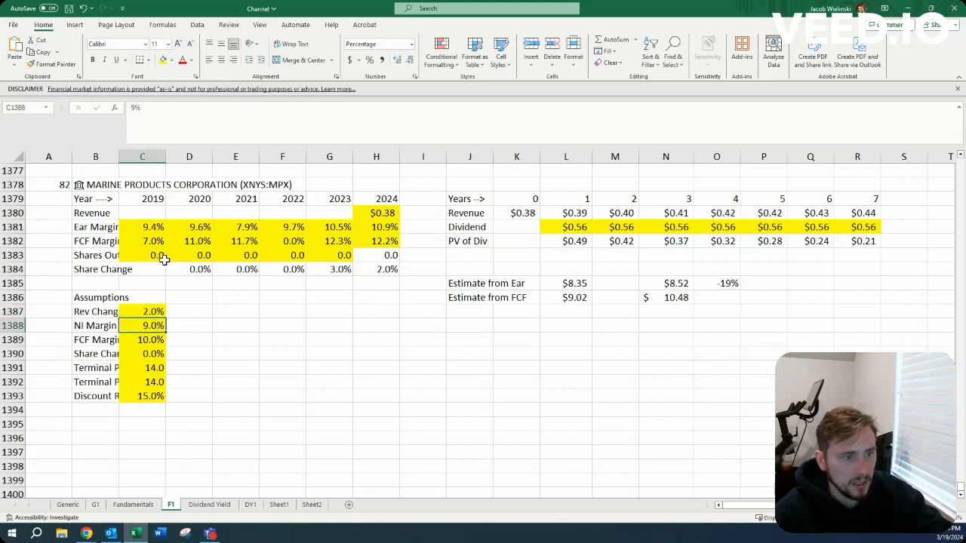
click(142, 241)
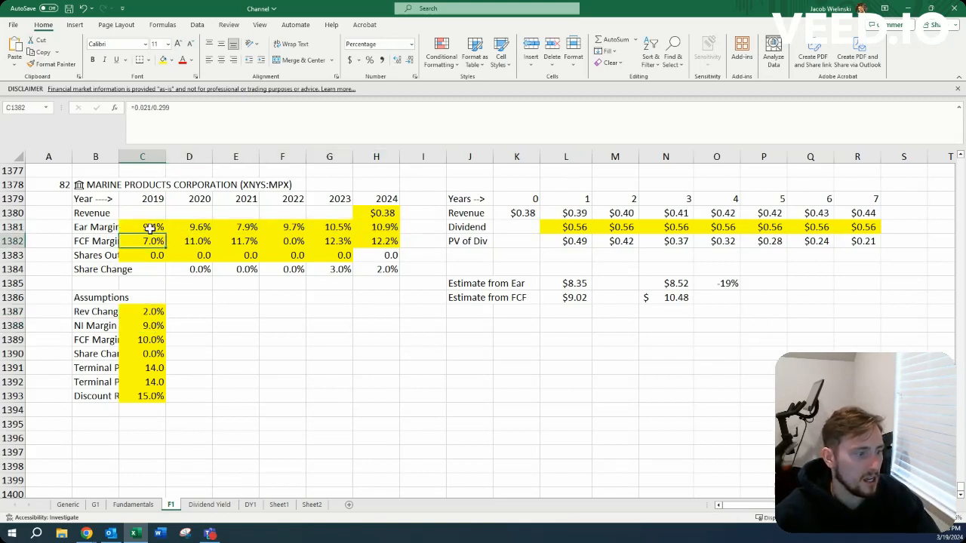
click(142, 282)
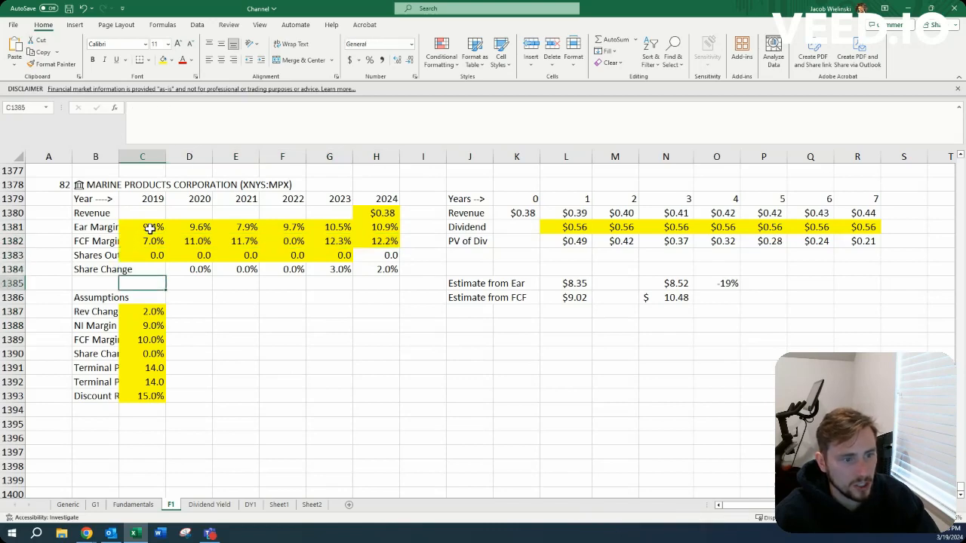
click(142, 325)
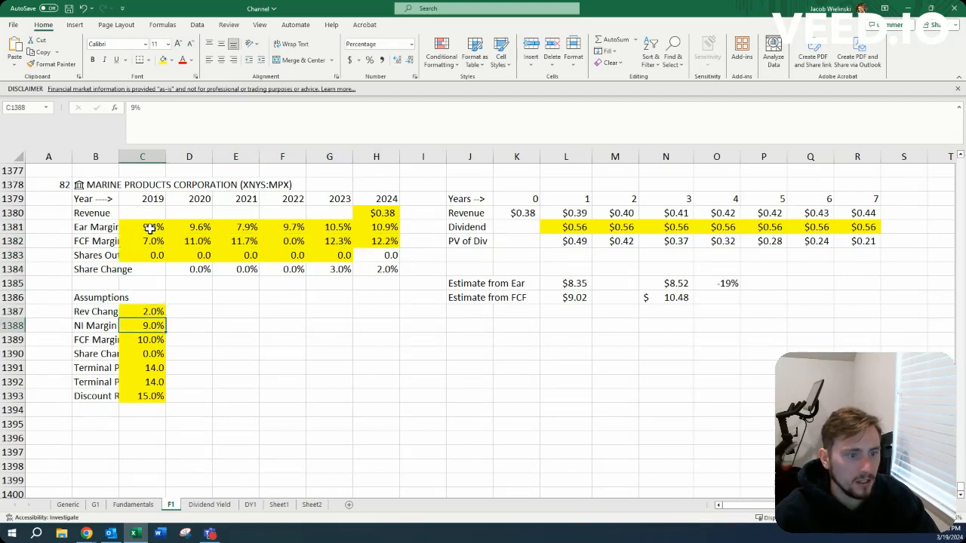
click(142, 354)
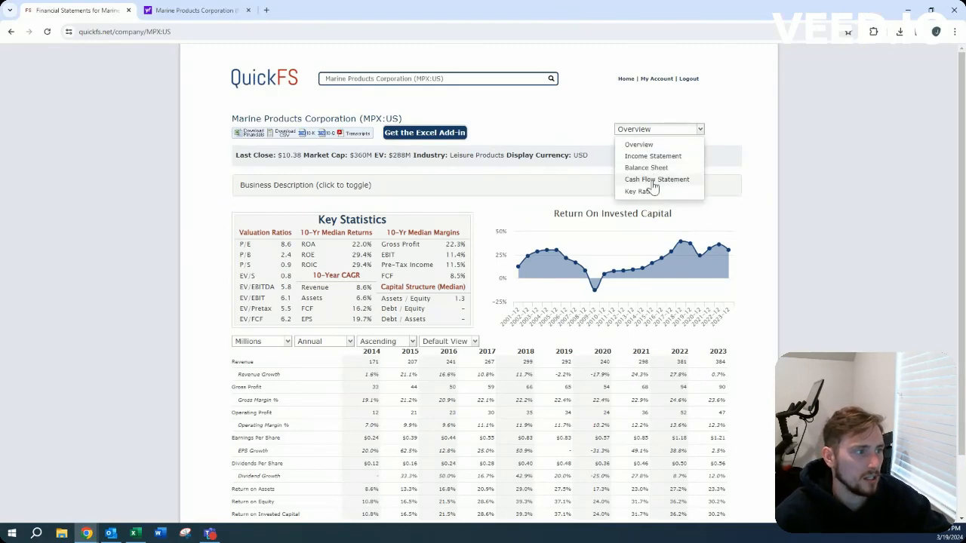
Step: View MPX's cash flow statement, glance at the balance sheet, then return to cash flows
click(656, 179)
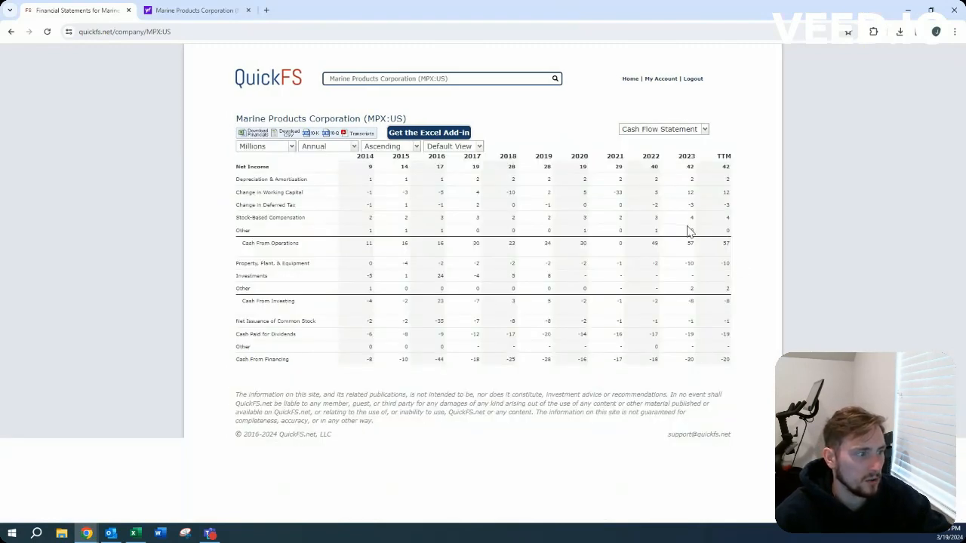
mouse_move(732, 226)
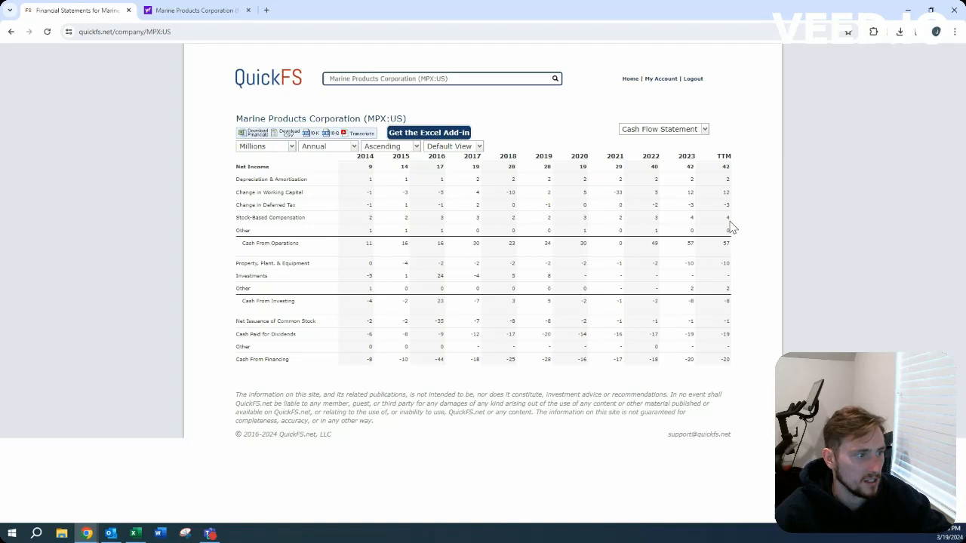
mouse_move(665, 328)
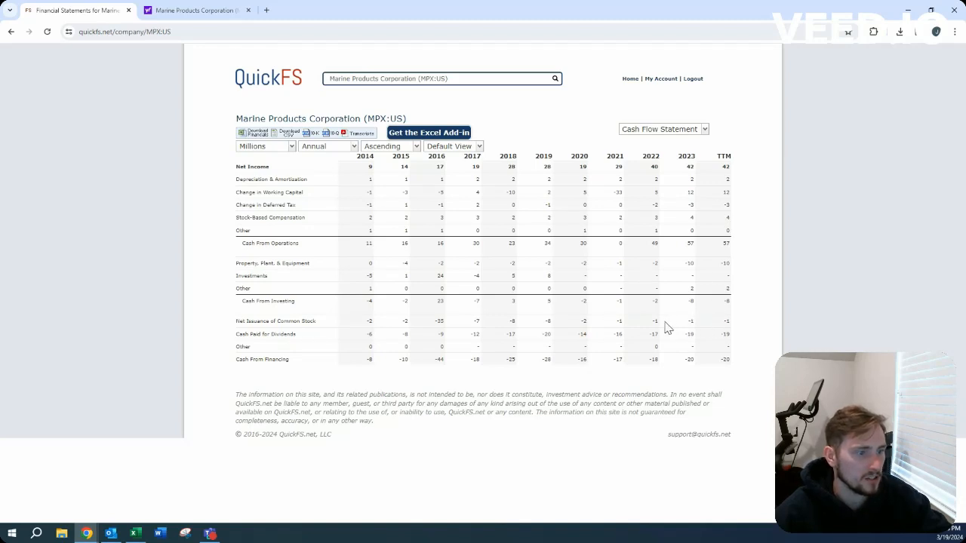
click(662, 128)
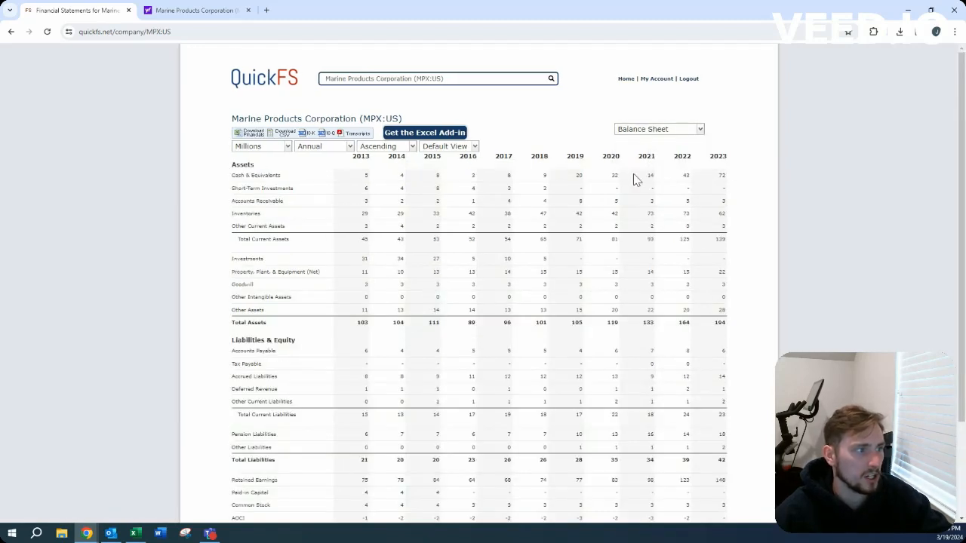
mouse_move(693, 236)
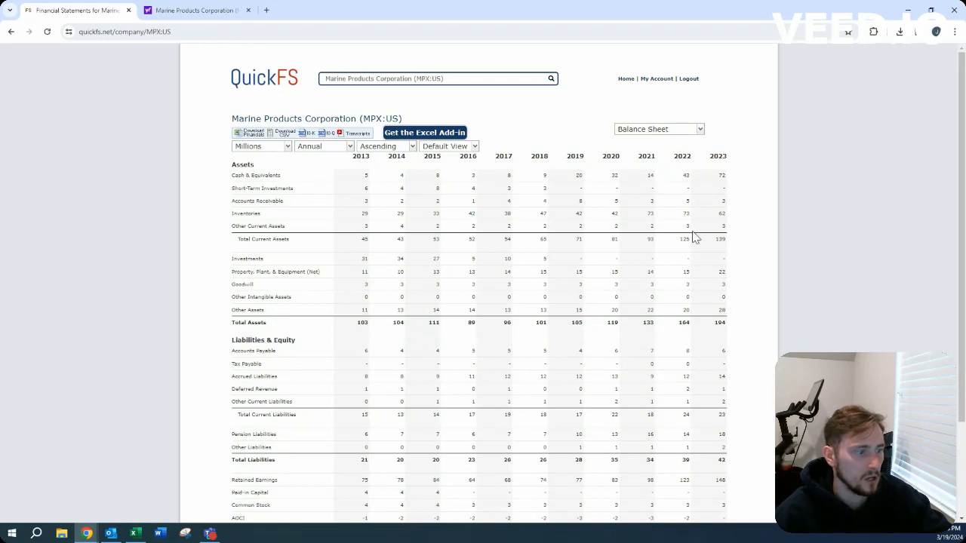
click(658, 128)
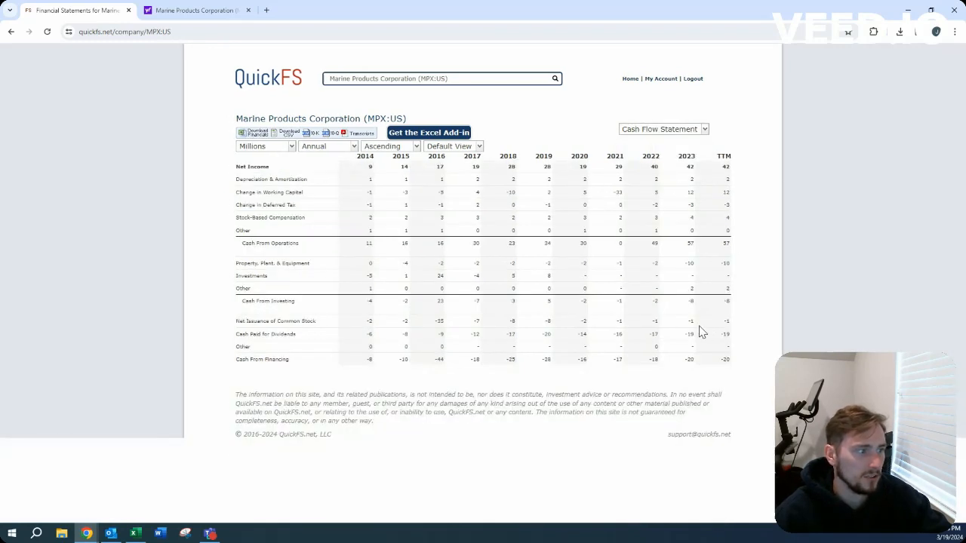
mouse_move(702, 319)
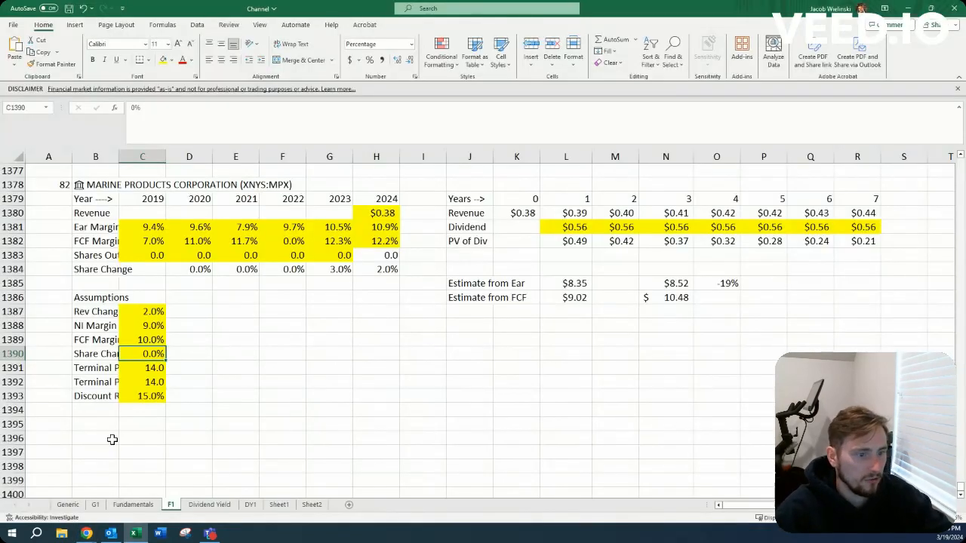
Step: Open the MPX QuickFS overview, then enter 15 as the terminal P/E in C1392
click(142, 382)
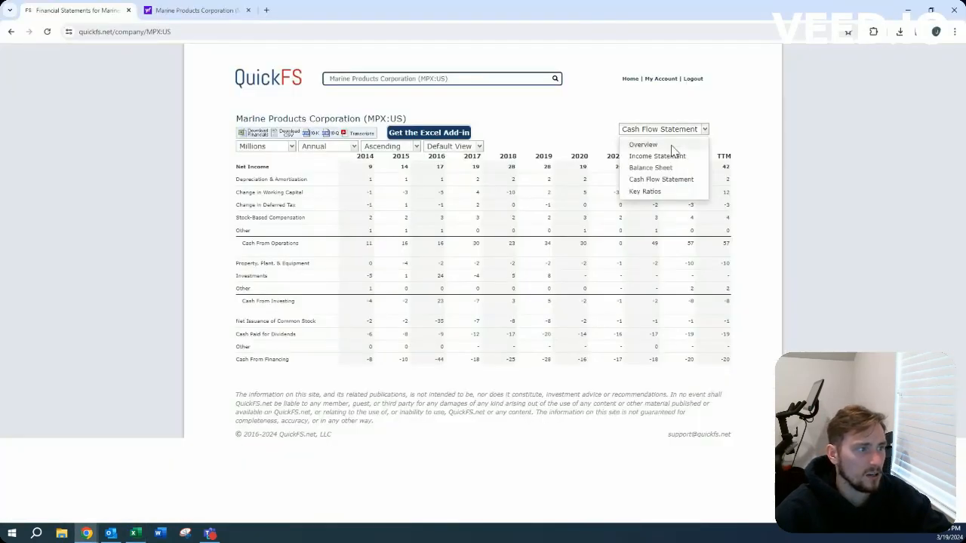
click(642, 144)
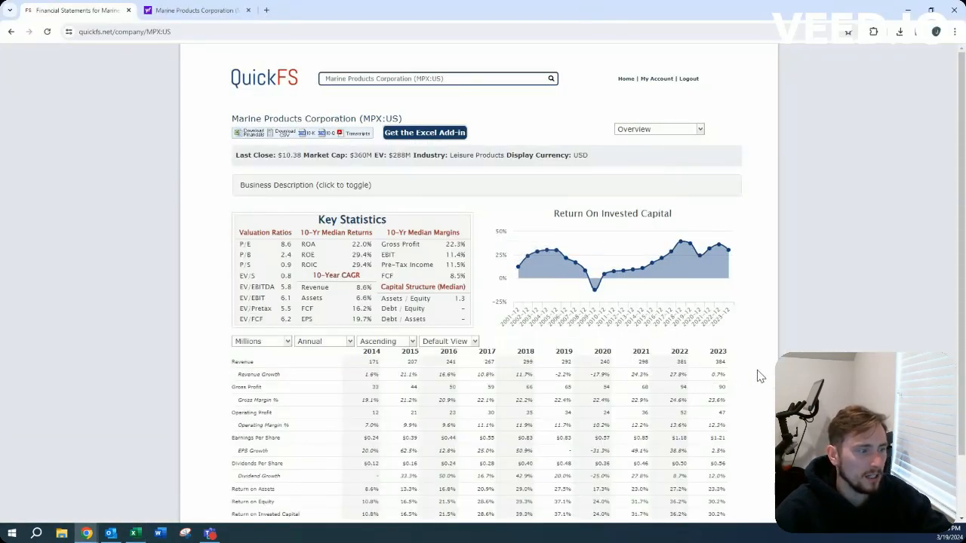
scroll(down, 3)
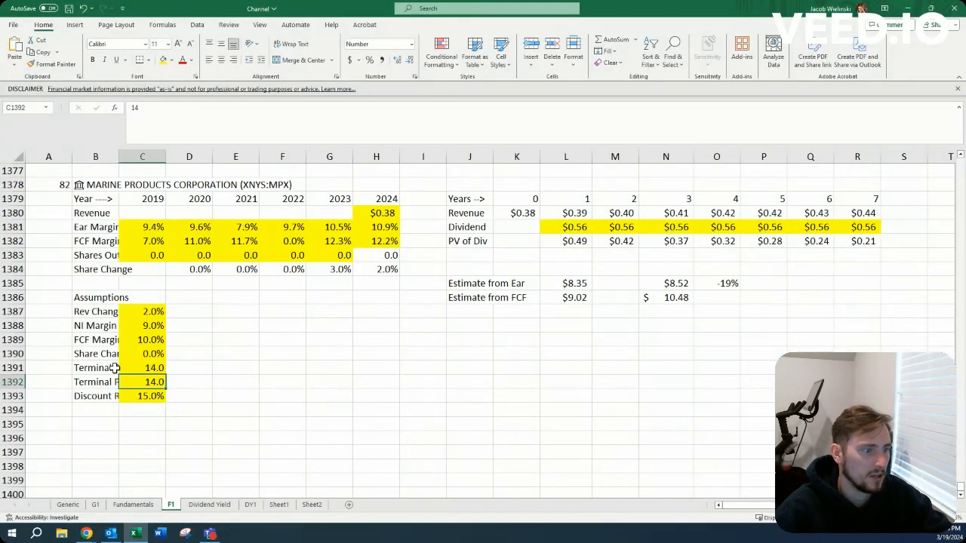
text(15)
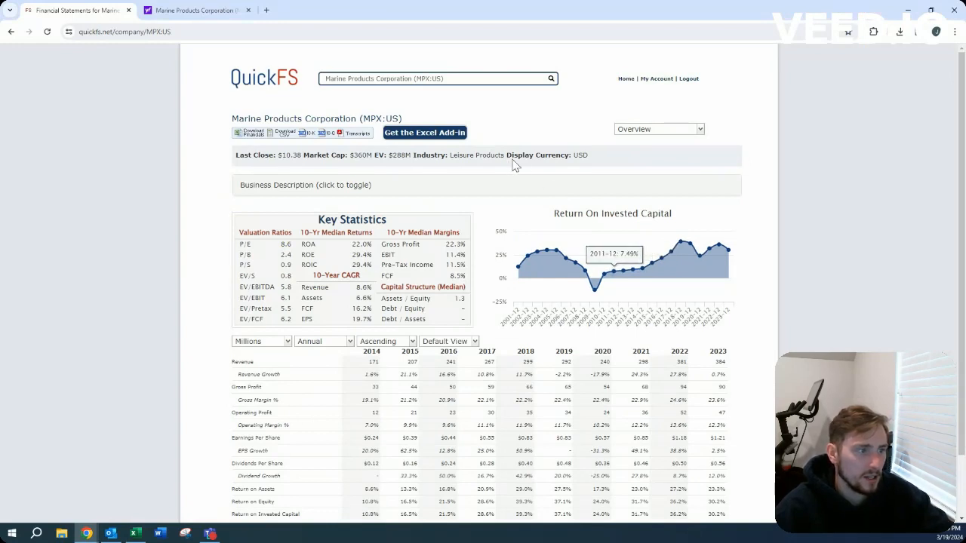
mouse_move(526, 201)
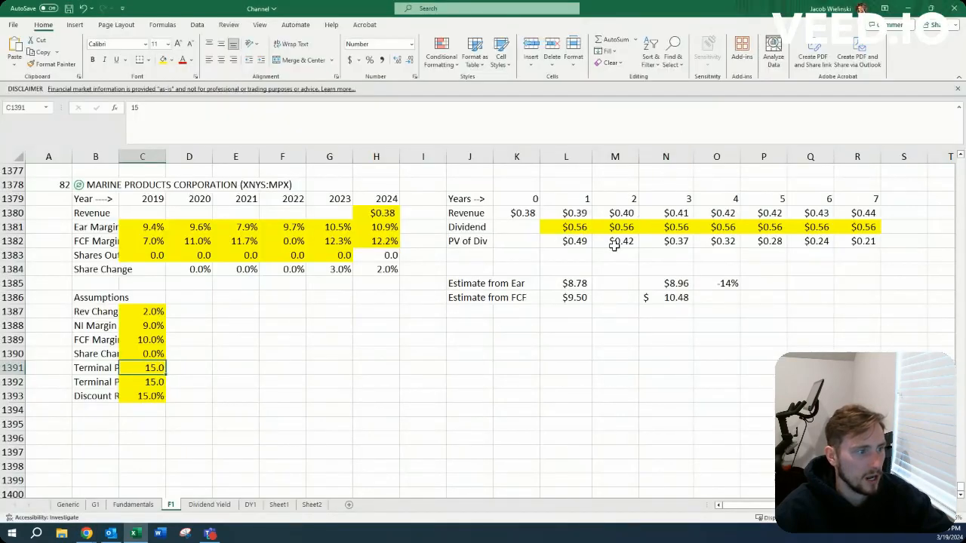
Step: Rewrite M1381 to grow L1381's dividend and fill it across N1381:R1381
click(614, 226)
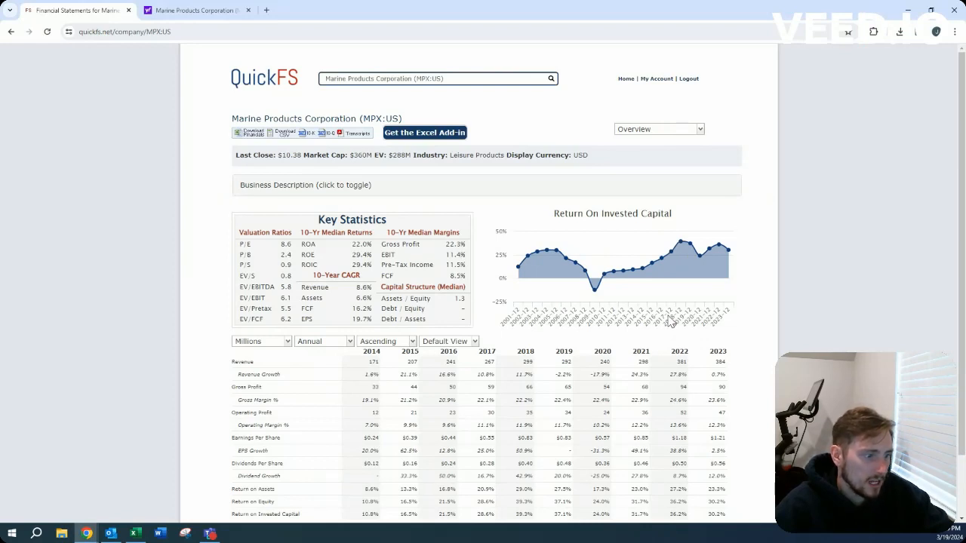
mouse_move(672, 324)
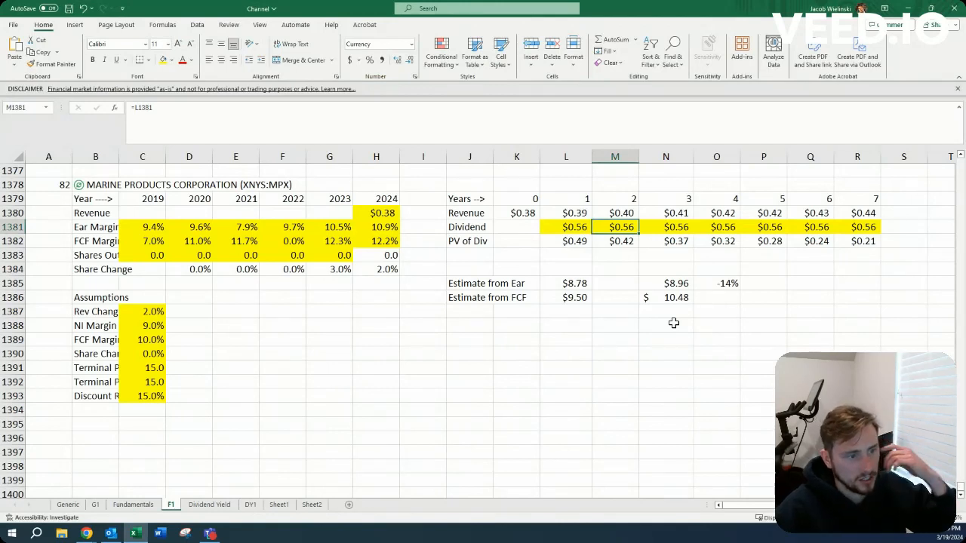
double_click(614, 226)
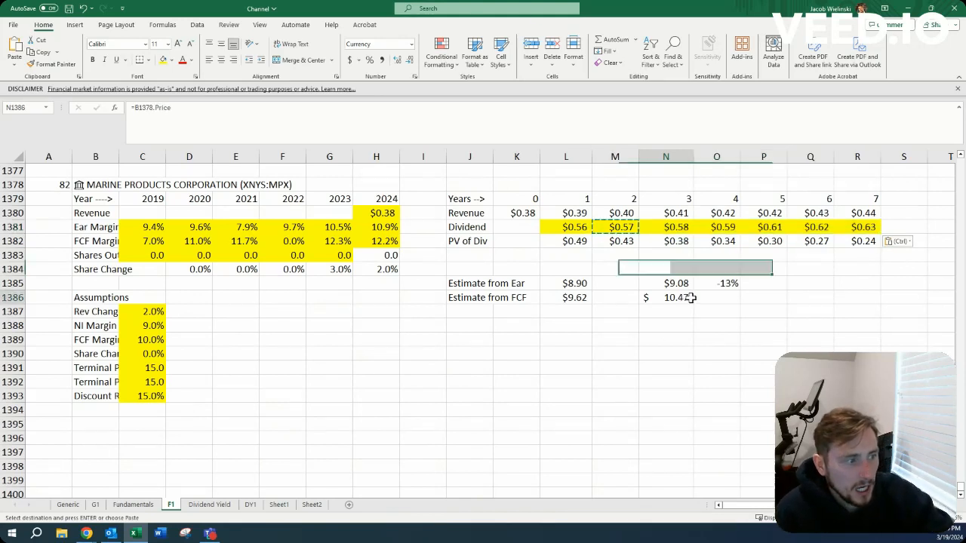
click(717, 297)
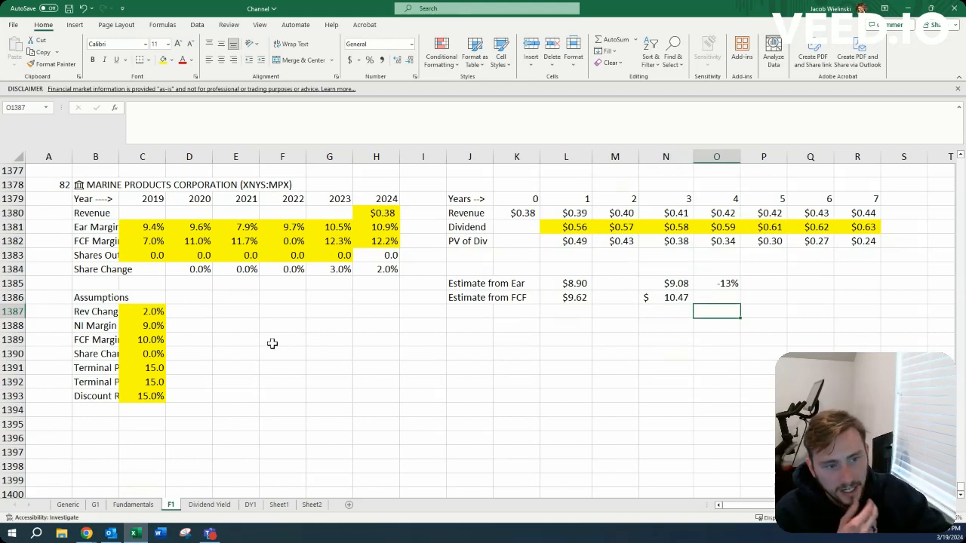
mouse_move(155, 286)
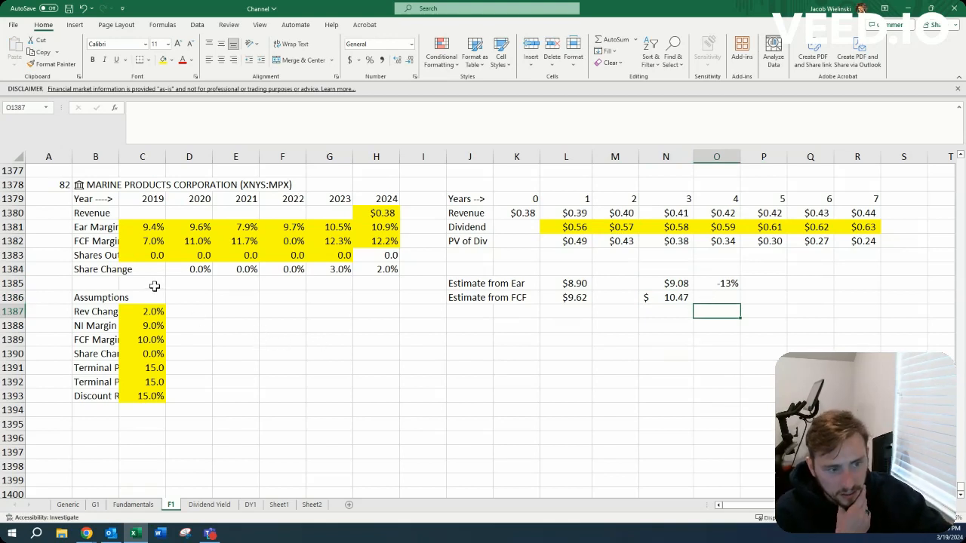
click(49, 213)
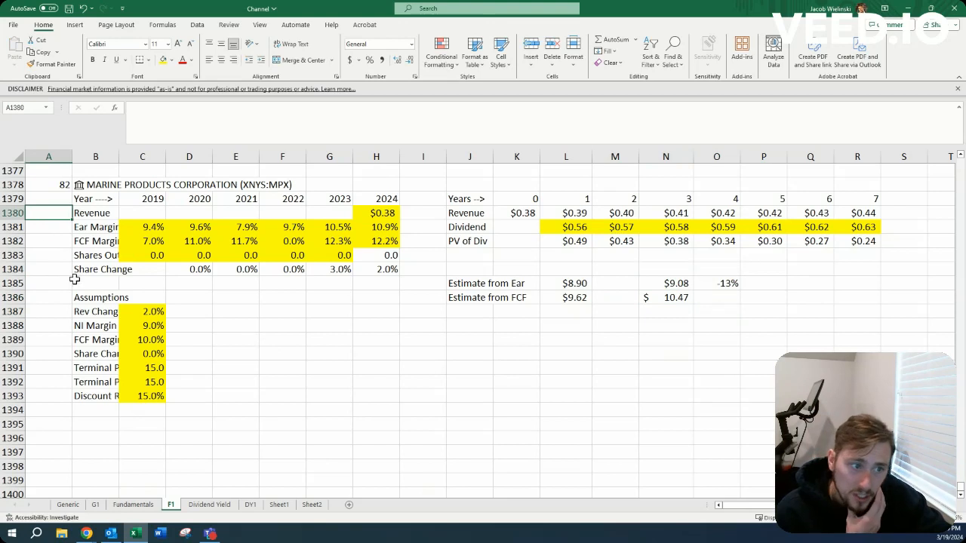